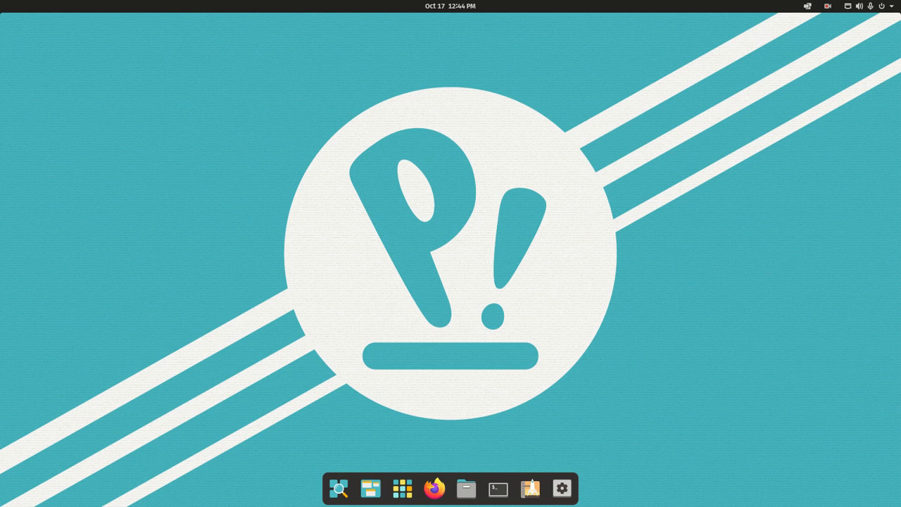
Open Files and go to Other Locations to find MyMac's MacBook Pro file share
{"action": "left_click", "coordinate": [465, 487]}
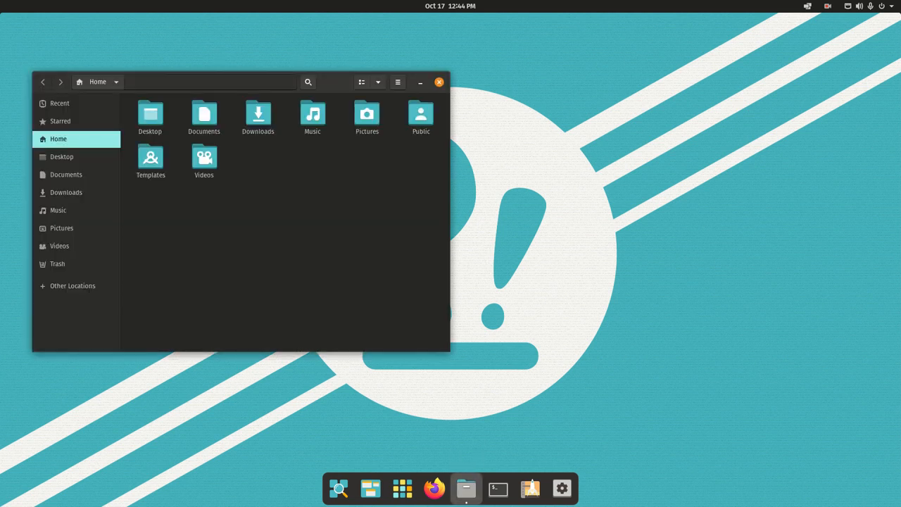
{"action": "left_click", "coordinate": [72, 285]}
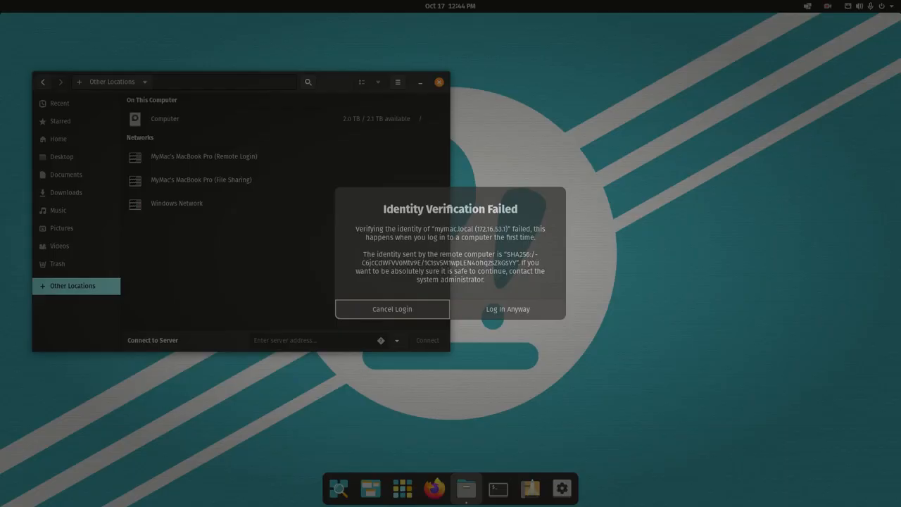
{"action": "left_click", "coordinate": [507, 308]}
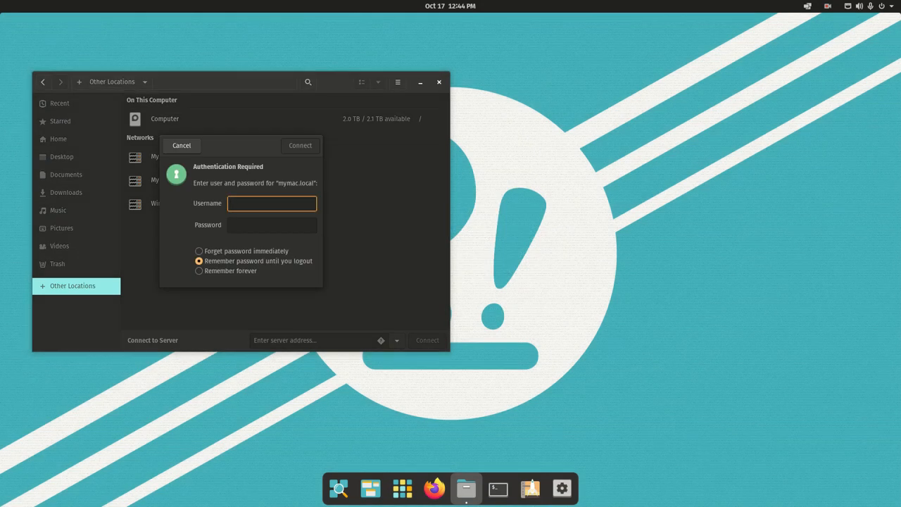
{"action": "type", "text": "m"}
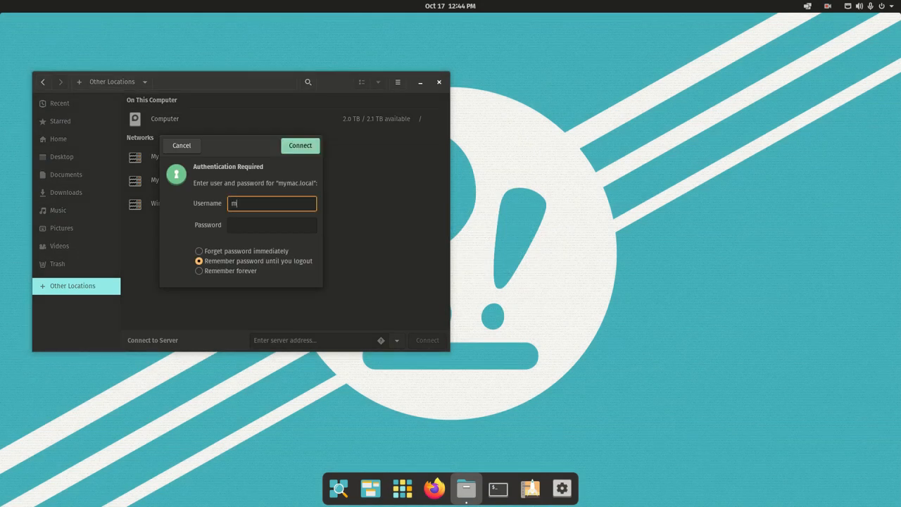
{"action": "type", "text": "ymac"}
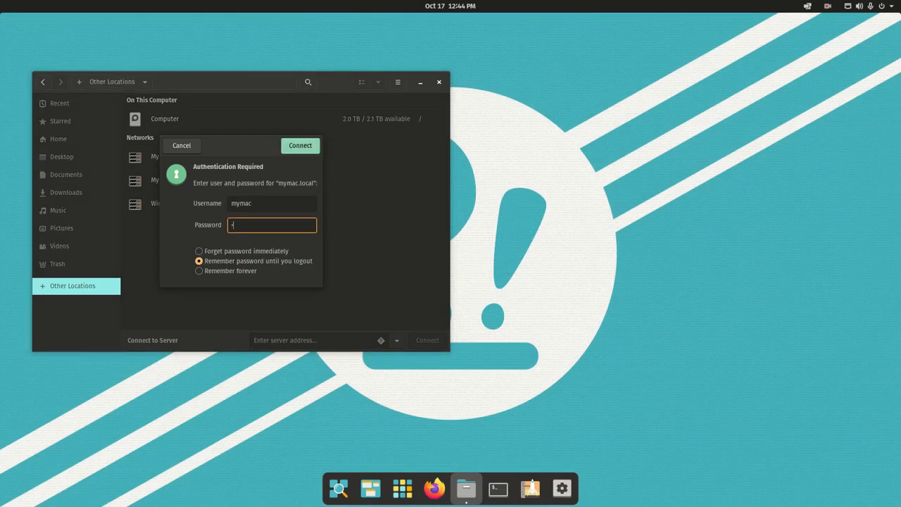
{"action": "type", "text": "password"}
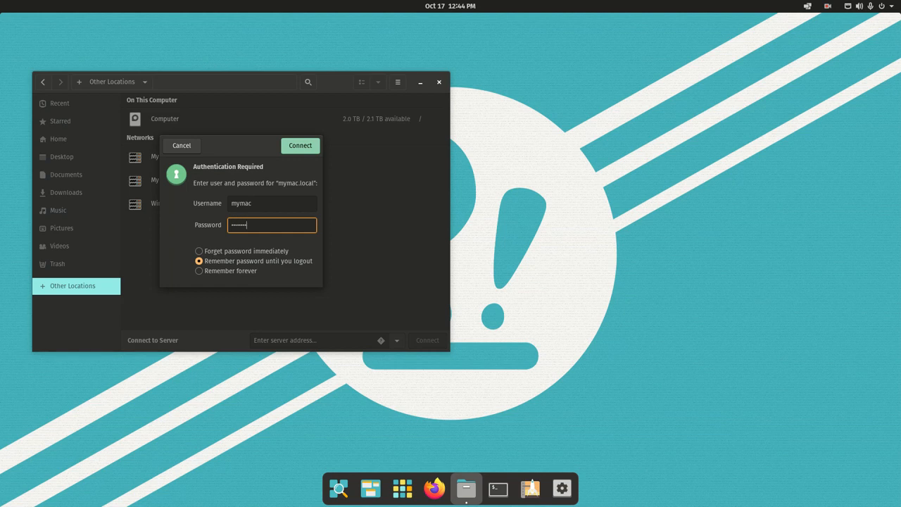
{"action": "left_click", "coordinate": [299, 145]}
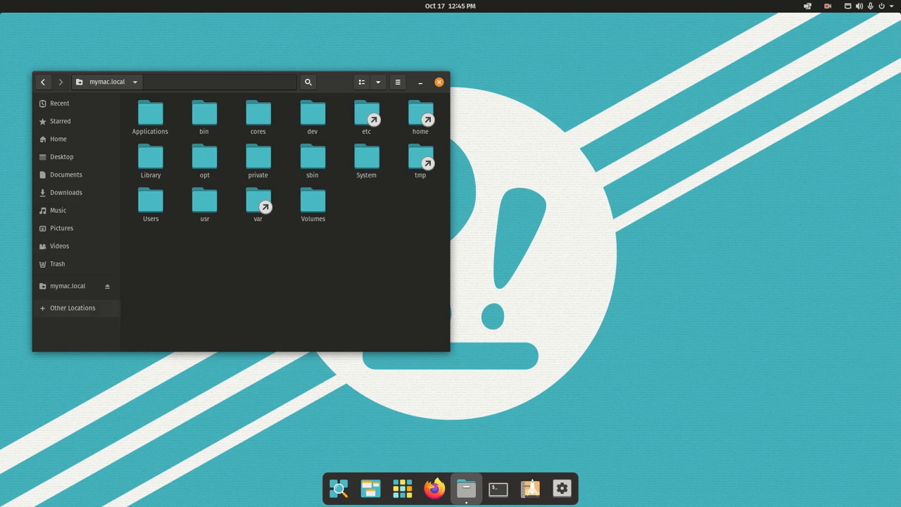
Attempt an SSH connection to 192.168.1.13, dismiss the refusal error, and close Files
{"action": "left_click", "coordinate": [72, 307]}
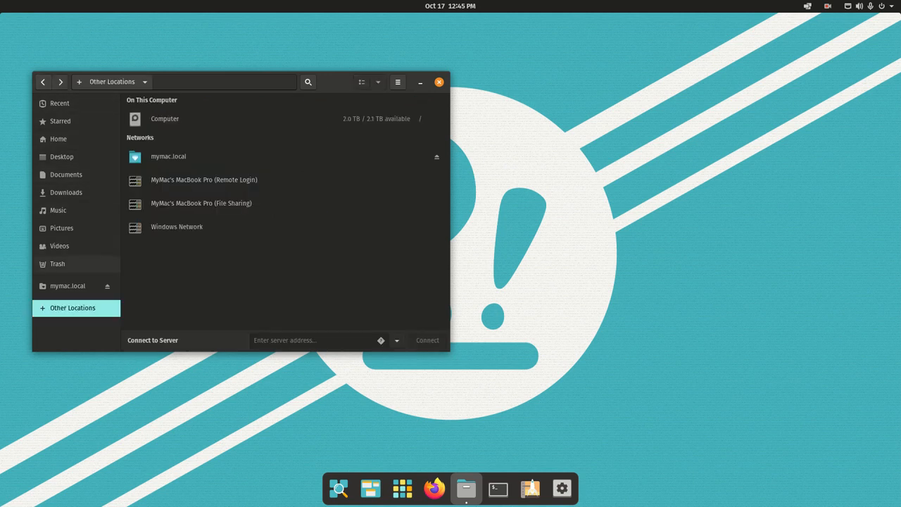
{"action": "left_click", "coordinate": [313, 340]}
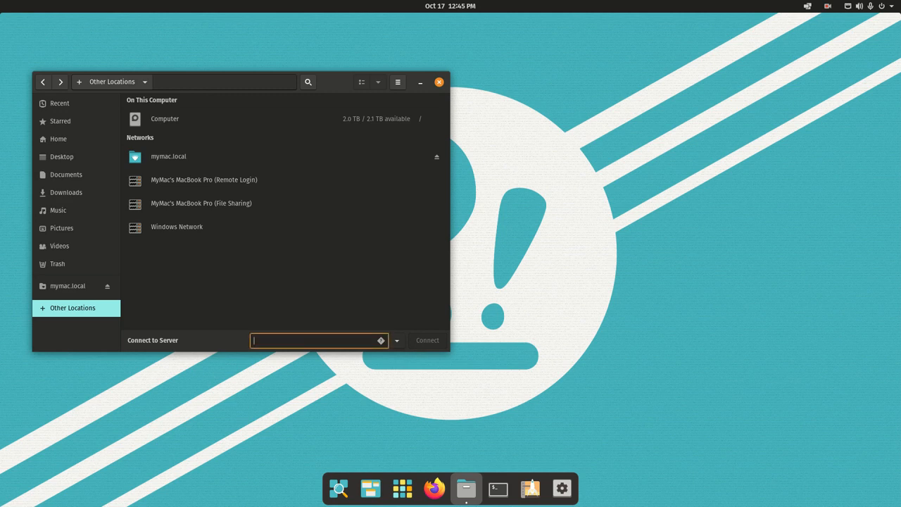
{"action": "type", "text": "192.168."}
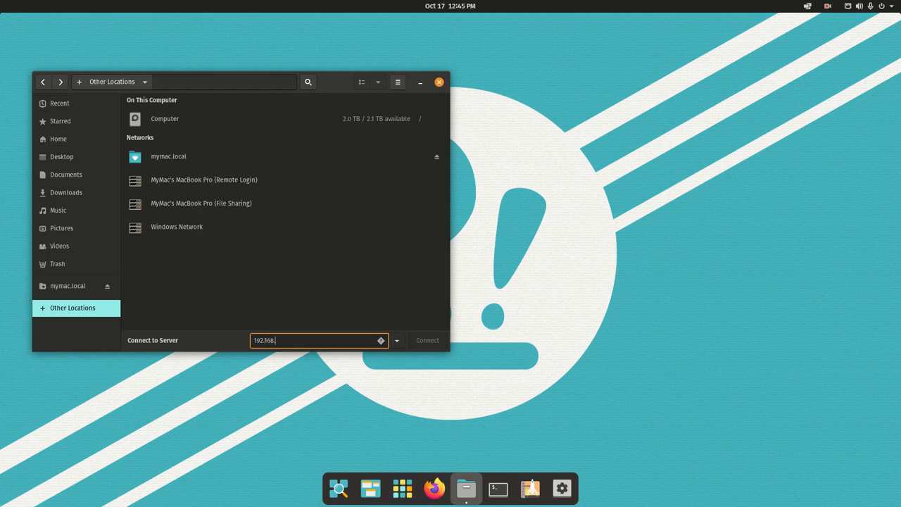
{"action": "type", "text": "1."}
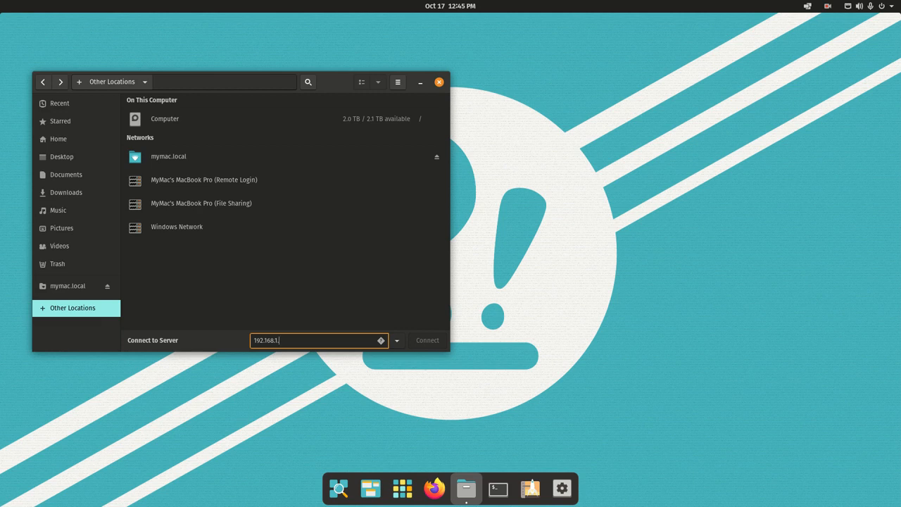
{"action": "type", "text": "13"}
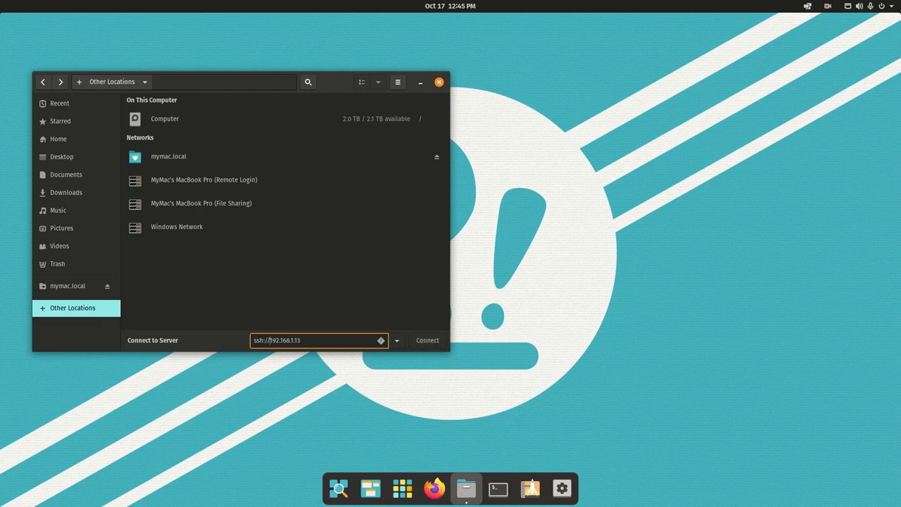
{"action": "left_click", "coordinate": [427, 340]}
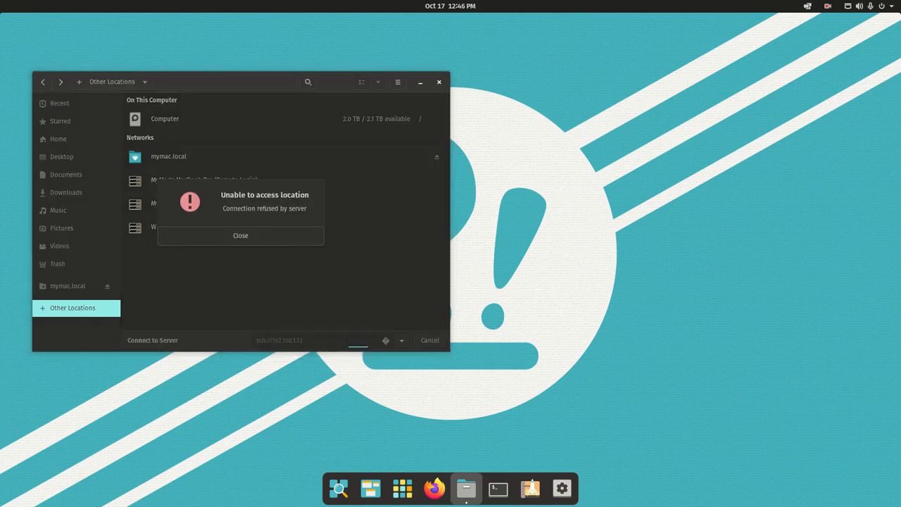
{"action": "left_click", "coordinate": [240, 235]}
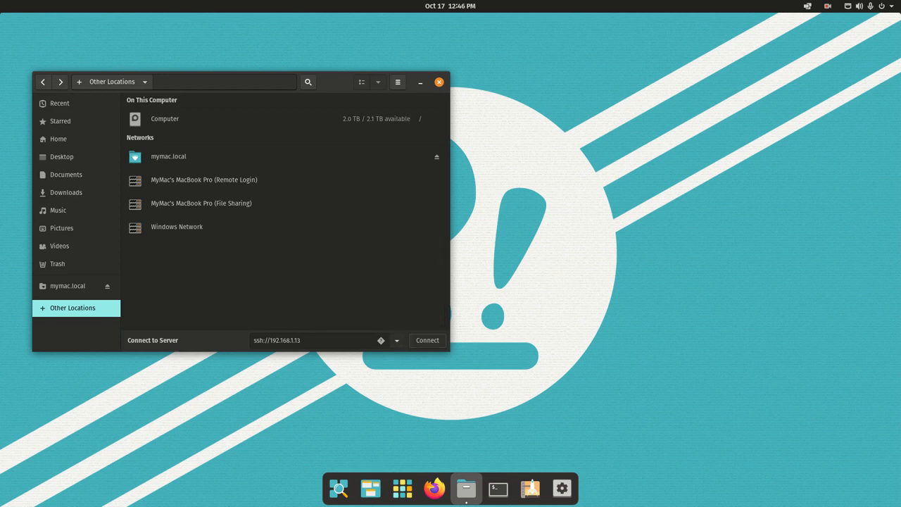
{"action": "left_click", "coordinate": [438, 81]}
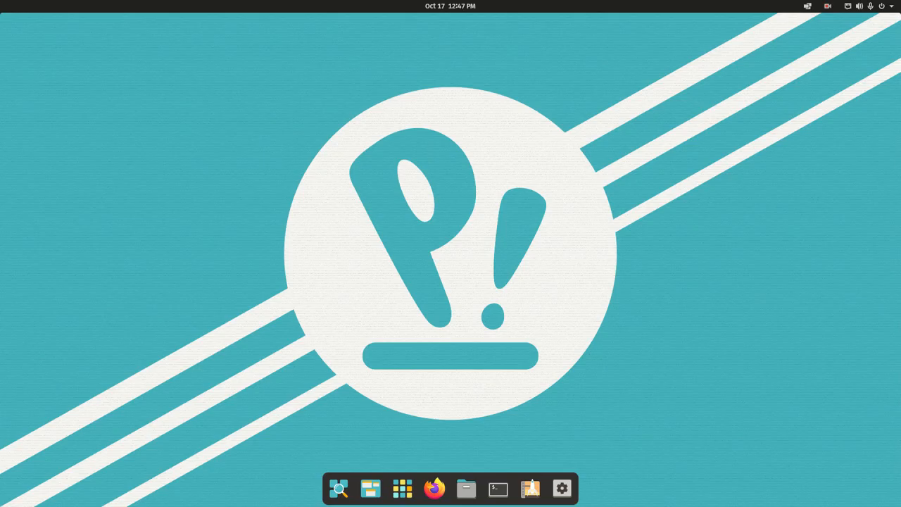
Launch Settings from the dock to view the About page with Pop!_OS 21.04 details
{"action": "left_click", "coordinate": [561, 488]}
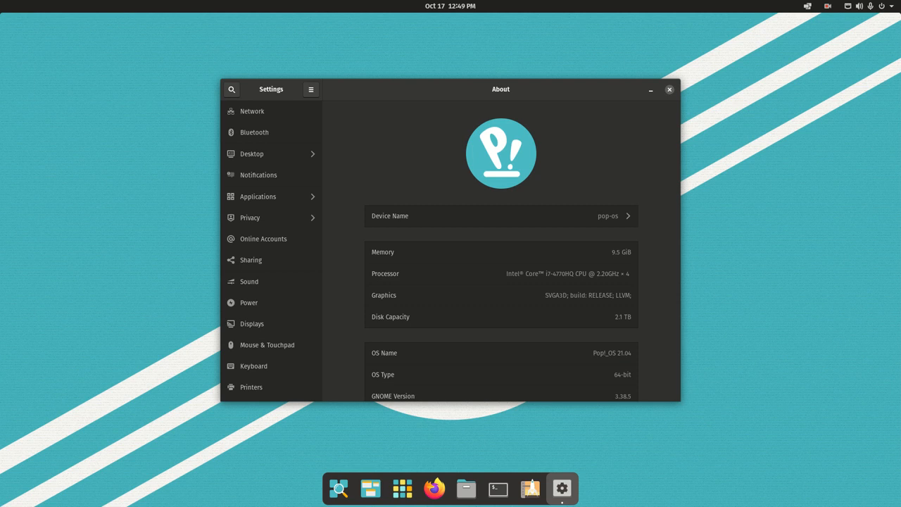
{"action": "left_click", "coordinate": [668, 89]}
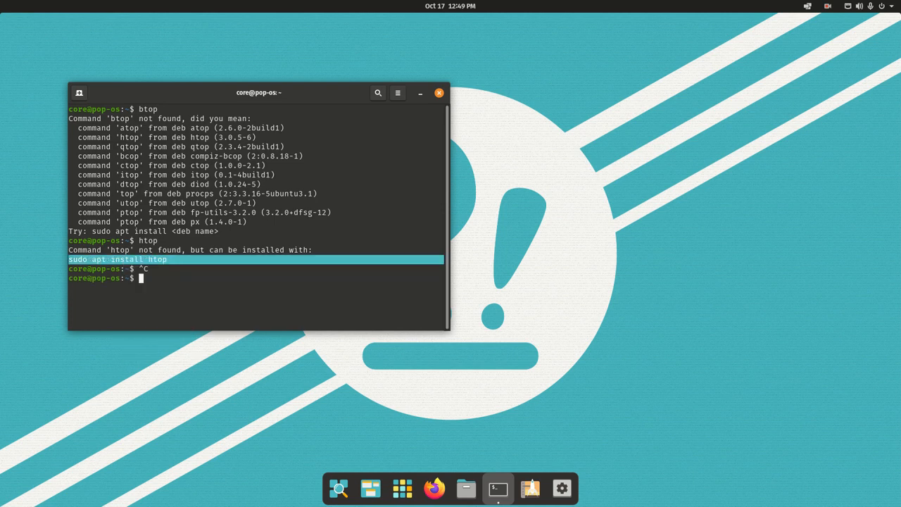
Install htop with 'sudo apt install htop -y' and scroll back through the output
{"action": "type", "text": "sudo apt install htop"}
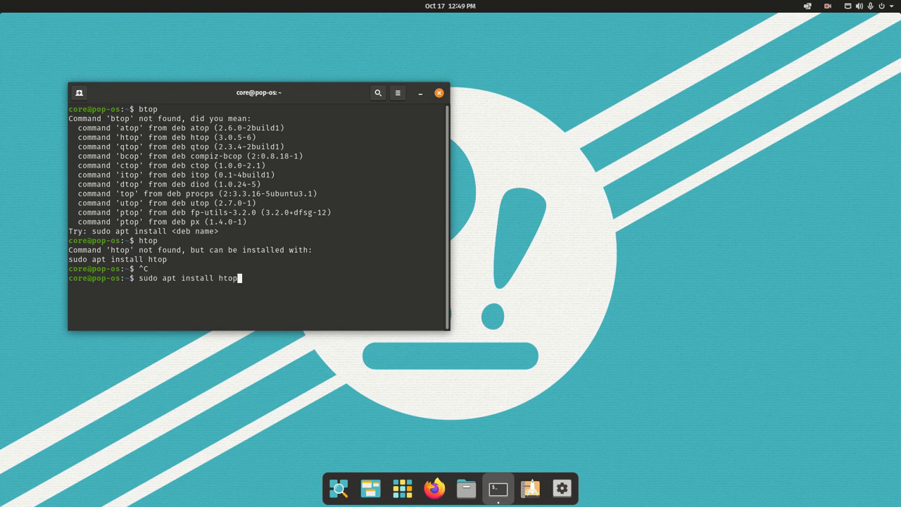
{"action": "type", "text": "-y"}
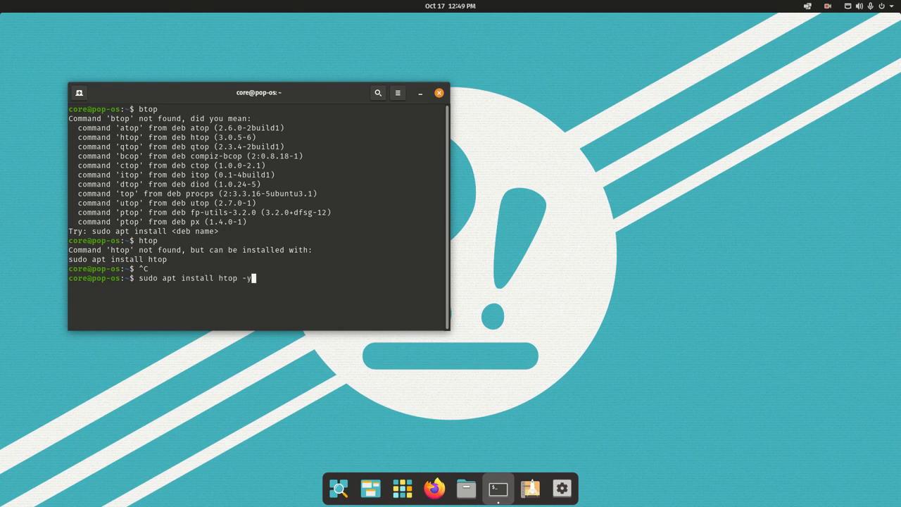
{"action": "key", "text": "Return"}
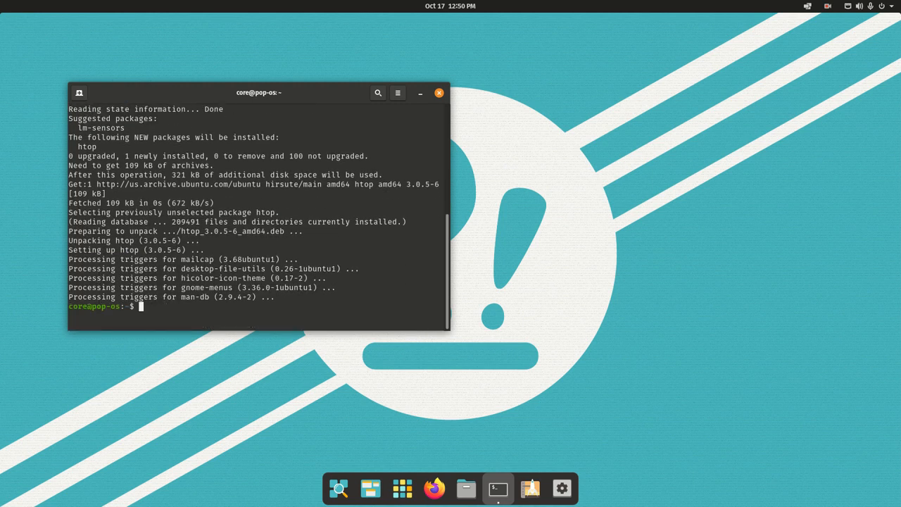
{"action": "type", "text": "sudo apt install htop -y"}
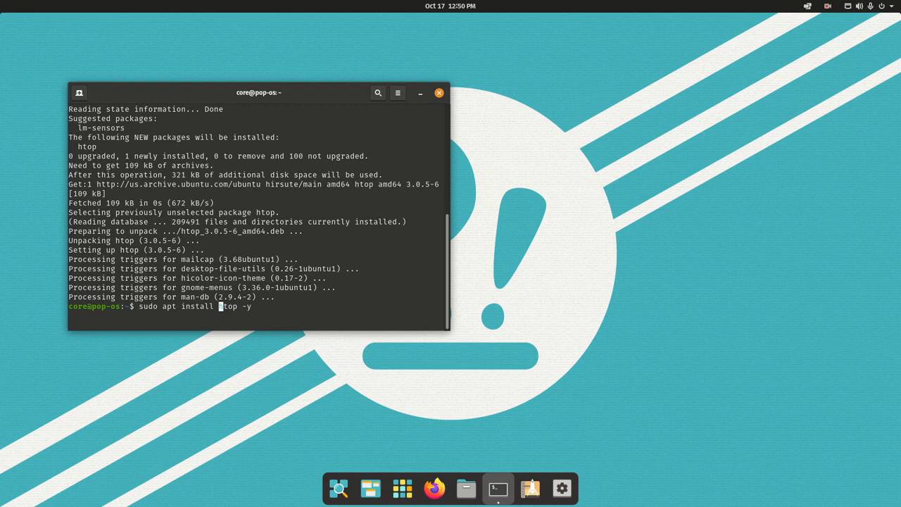
{"action": "key", "text": "Return"}
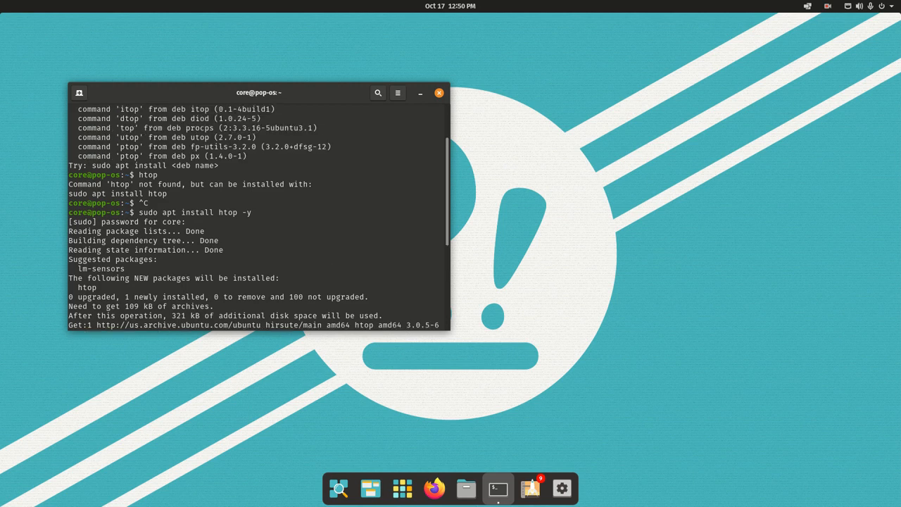
{"action": "scroll", "scroll_direction": "up", "scroll_amount": 3}
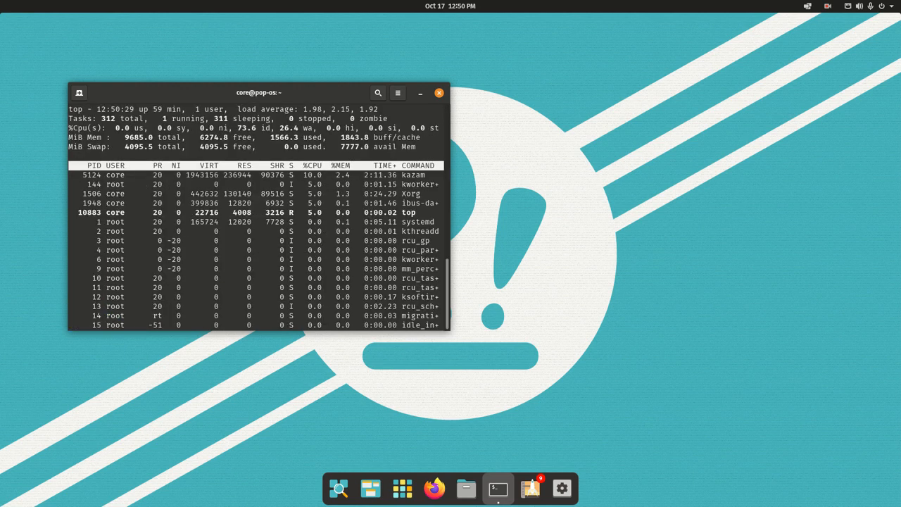
Quit the process monitor, run 'sudo apt install btop -y', then launch atop
{"action": "key", "text": "q"}
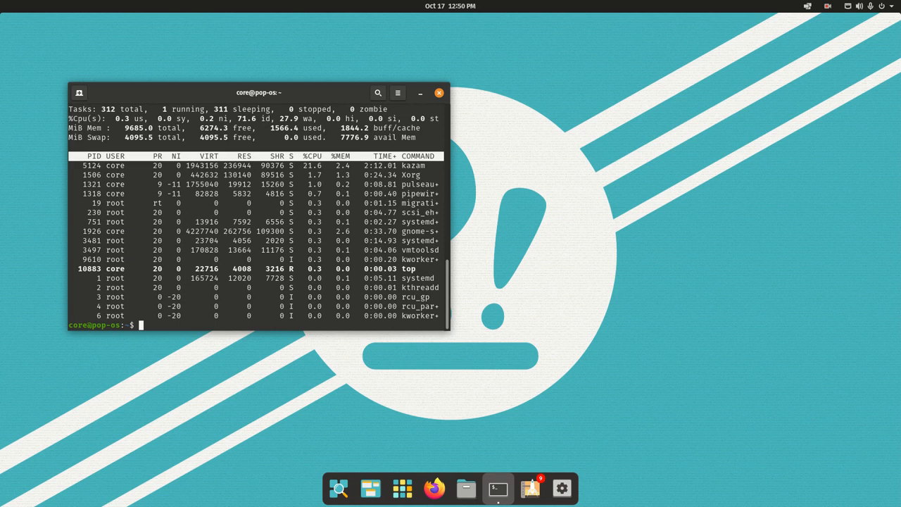
{"action": "type", "text": "sudo apt install htop -y"}
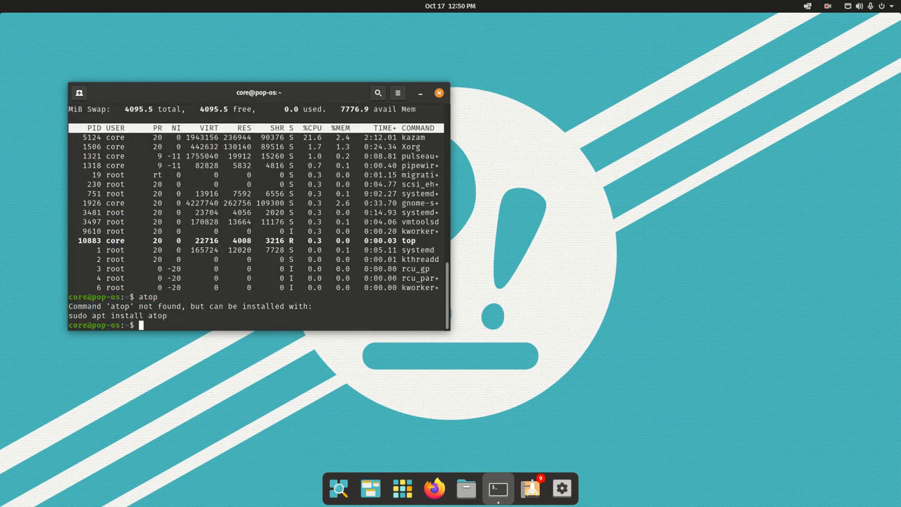
{"action": "type", "text": "atop"}
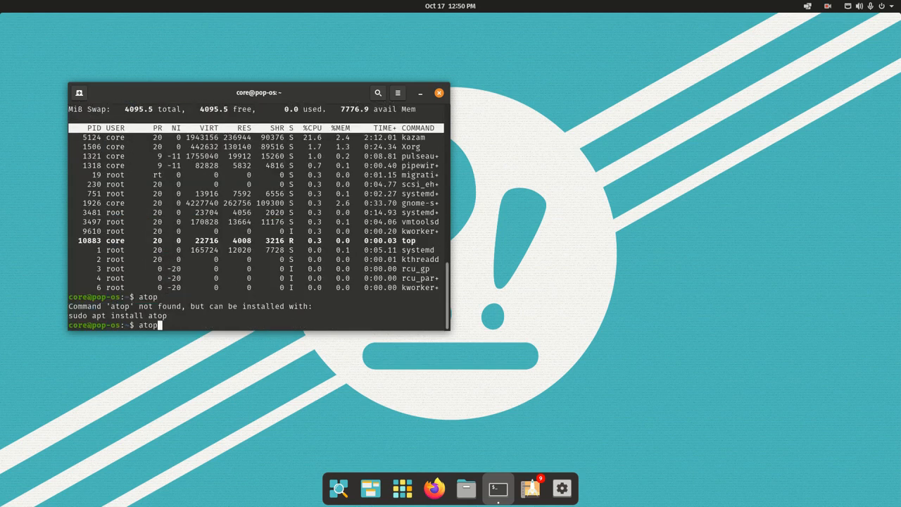
{"action": "type", "text": "sudo apt install btop -y"}
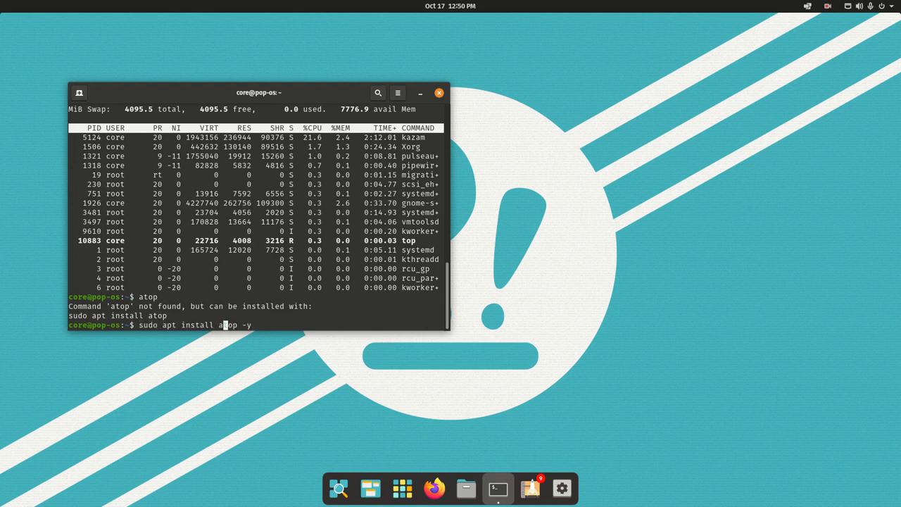
{"action": "key", "text": "Return"}
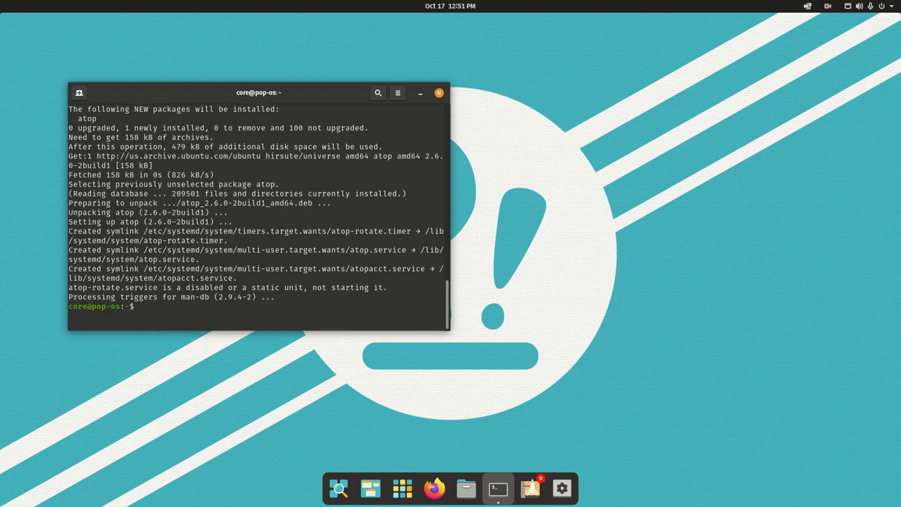
{"action": "type", "text": "atop"}
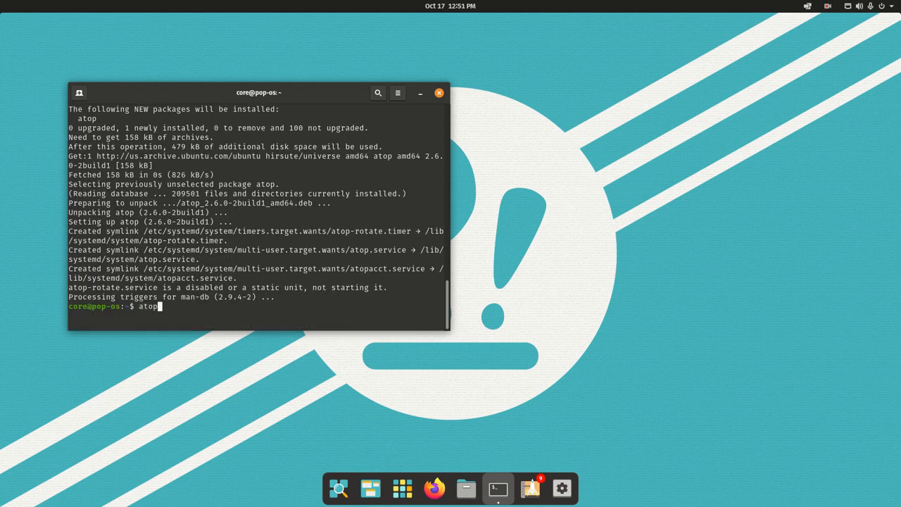
{"action": "key", "text": "Return"}
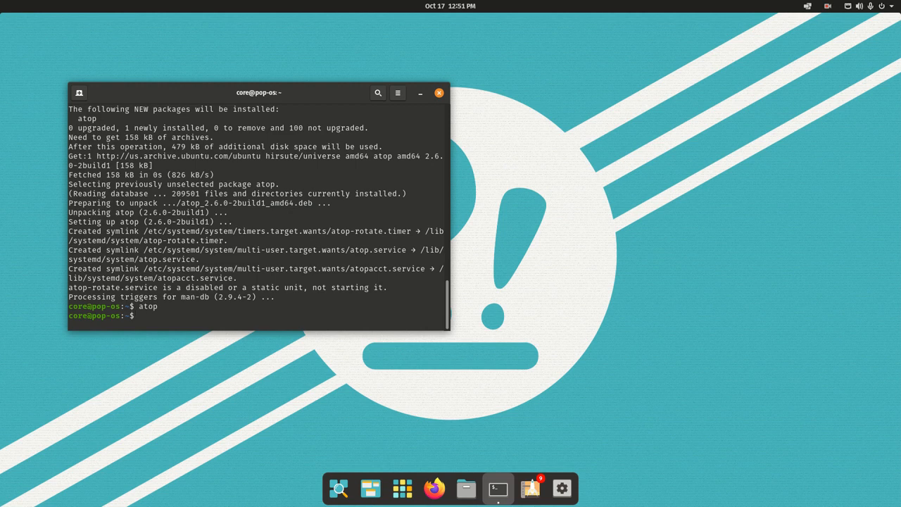
{"action": "left_click", "coordinate": [876, 6]}
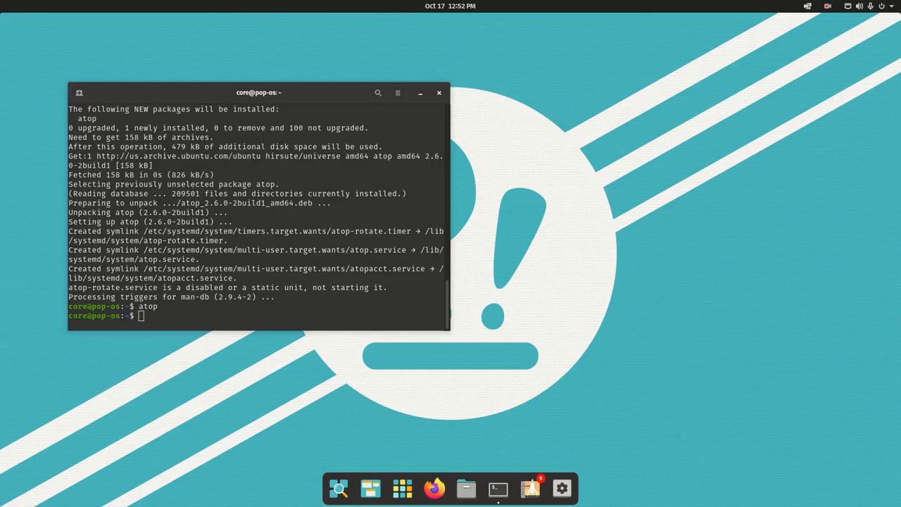
Reopen Settings and scroll the About page down to OS name and virtualization
{"action": "left_click", "coordinate": [560, 488]}
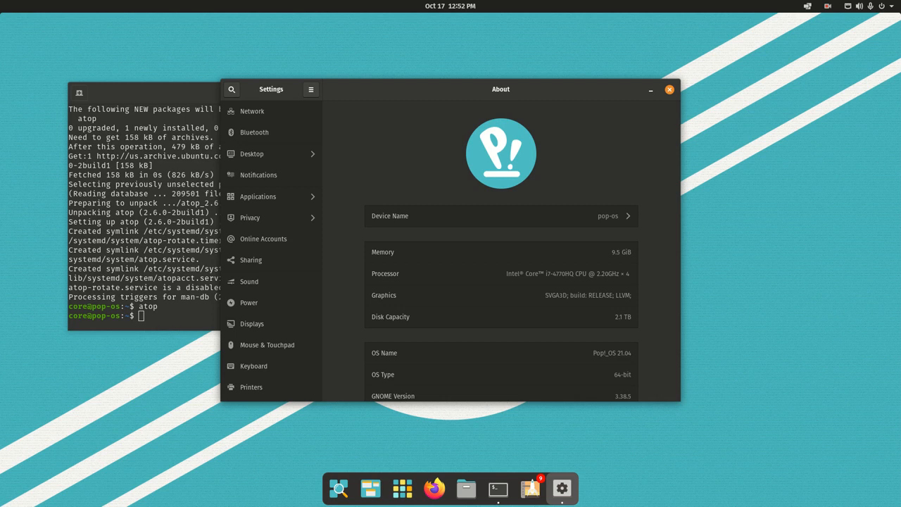
{"action": "scroll", "scroll_direction": "down", "scroll_amount": 3}
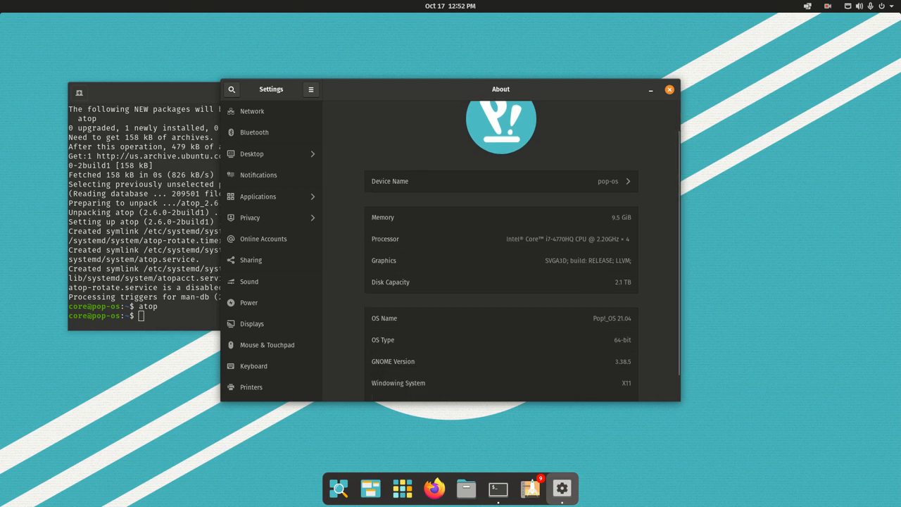
{"action": "scroll", "scroll_direction": "down", "scroll_amount": 3}
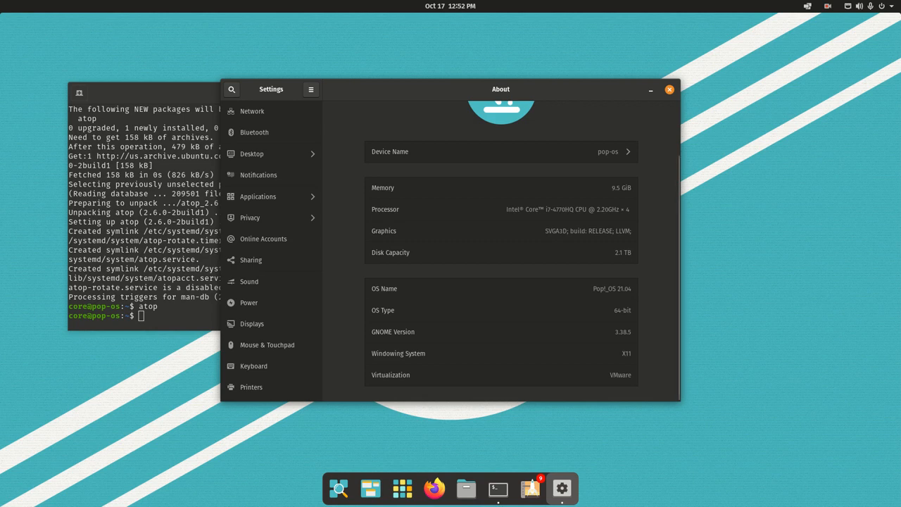
{"action": "left_click", "coordinate": [401, 487]}
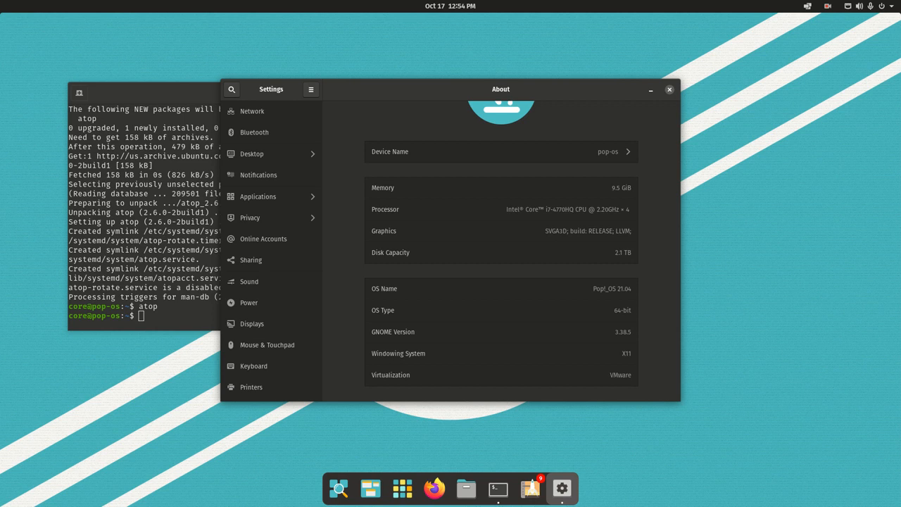
{"action": "mouse_move", "coordinate": [668, 90]}
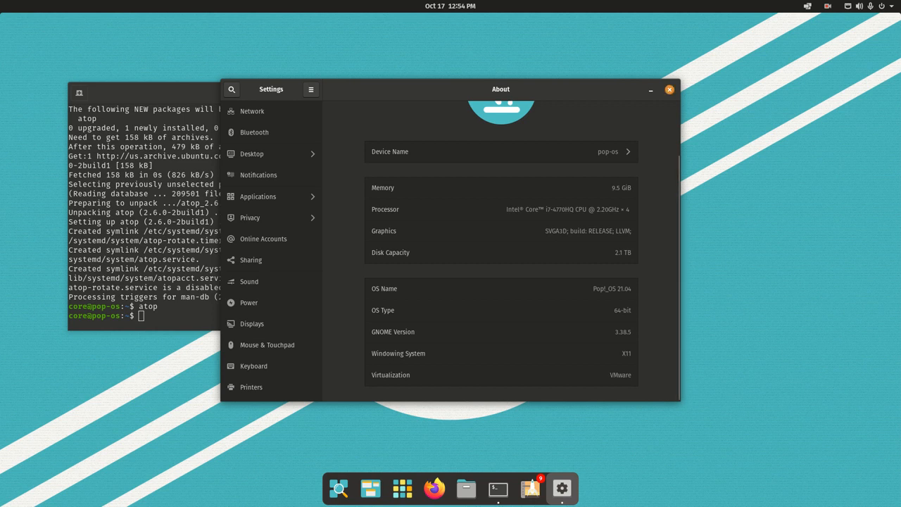
Close the Settings window to reveal the terminal prompt
{"action": "left_click", "coordinate": [668, 88]}
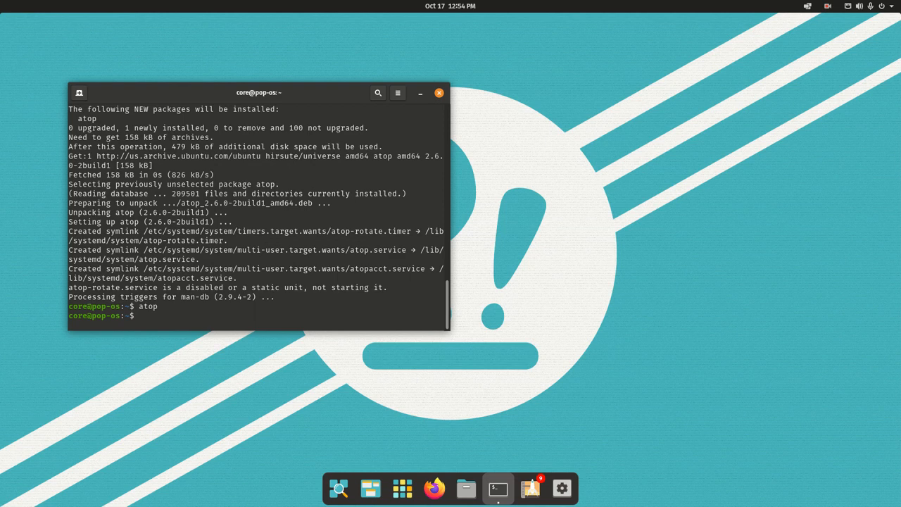
{"action": "mouse_move", "coordinate": [530, 488]}
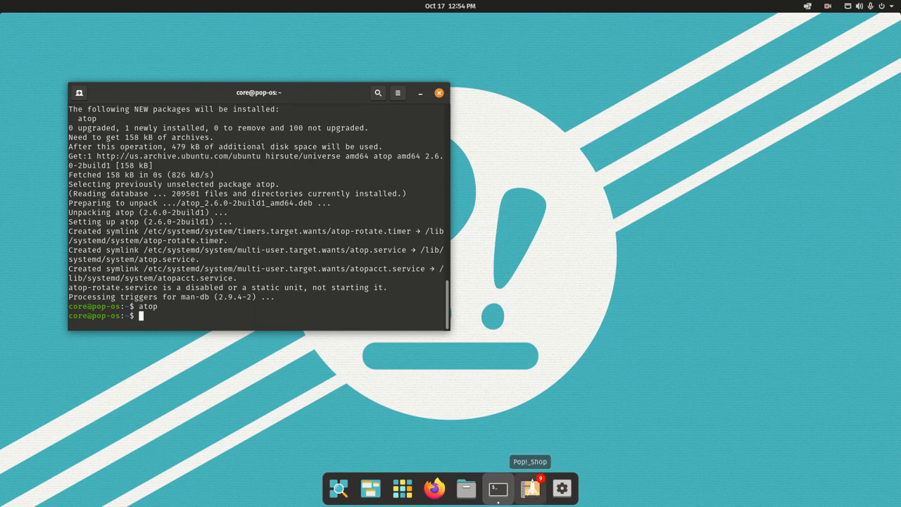
Open Pop!_Shop, view the Steam app's details, and return home
{"action": "left_click", "coordinate": [530, 487]}
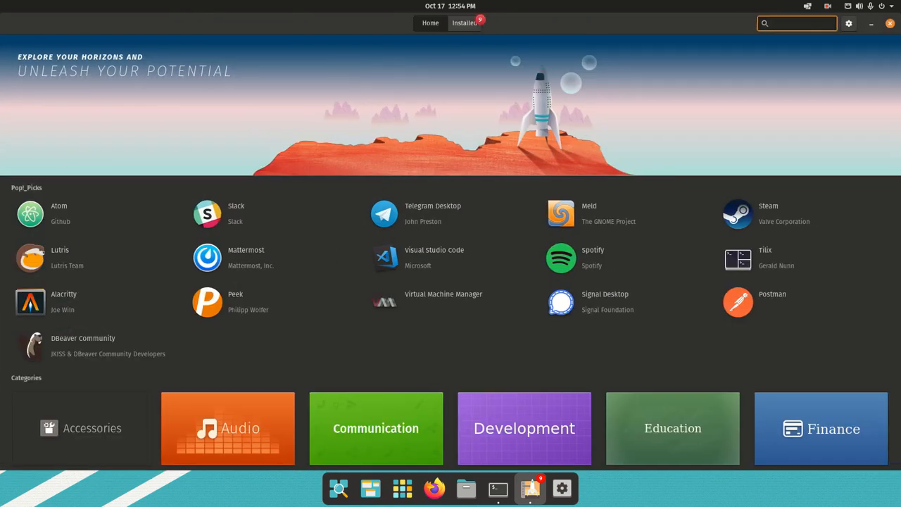
{"action": "scroll", "scroll_direction": "down", "scroll_amount": 3}
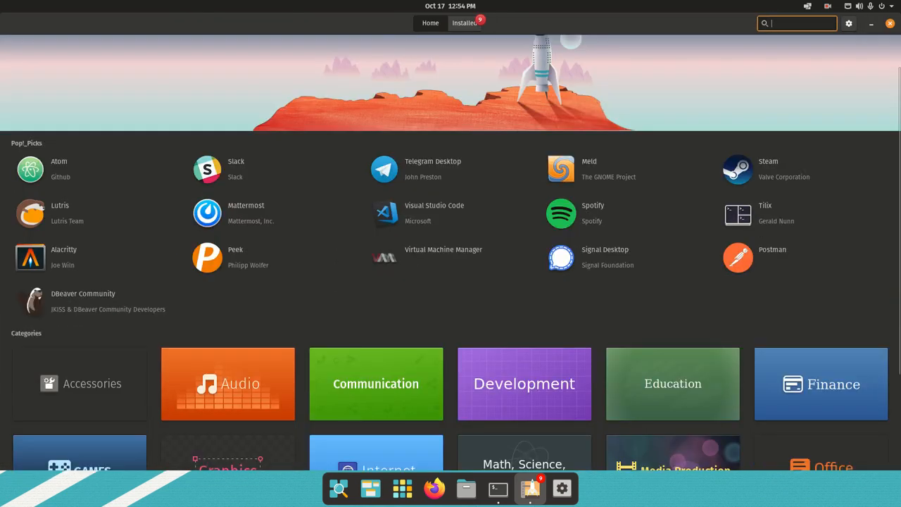
{"action": "left_click", "coordinate": [737, 169]}
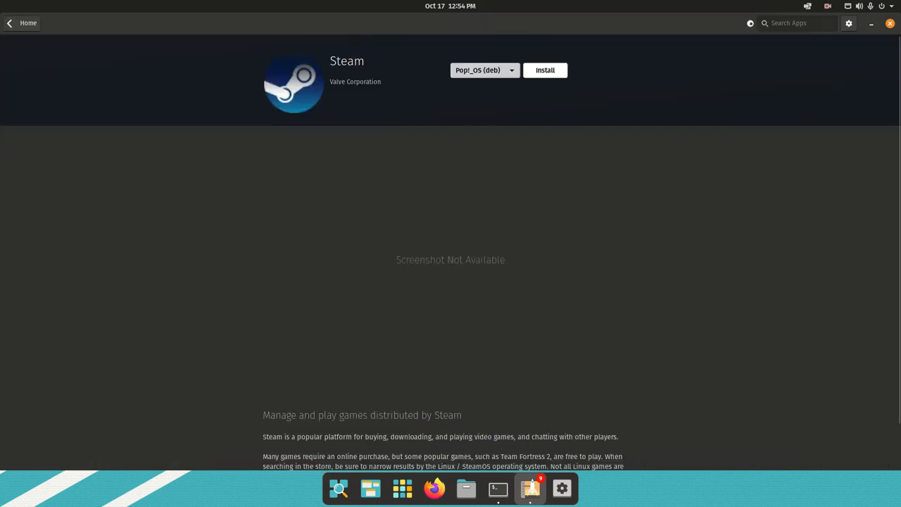
{"action": "left_click", "coordinate": [28, 22]}
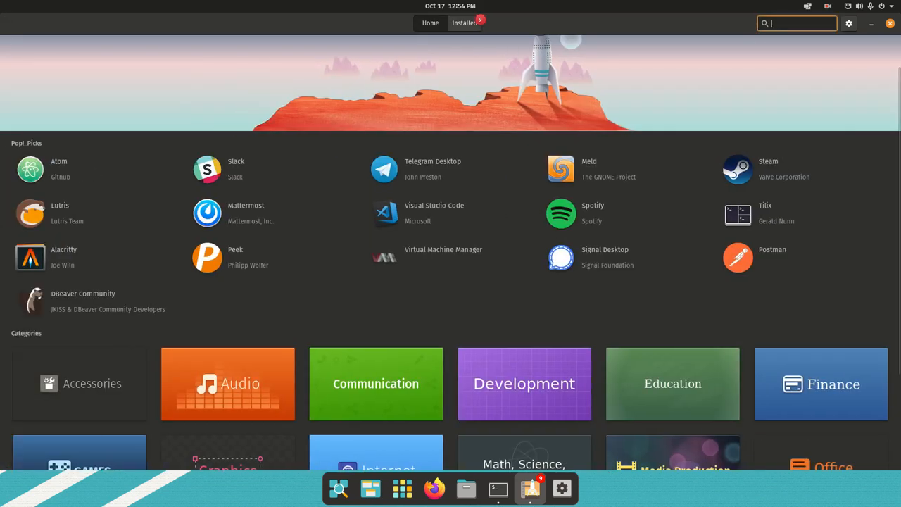
Browse the Development category's app list, then return to the store home page
{"action": "scroll", "scroll_direction": "down", "scroll_amount": 3}
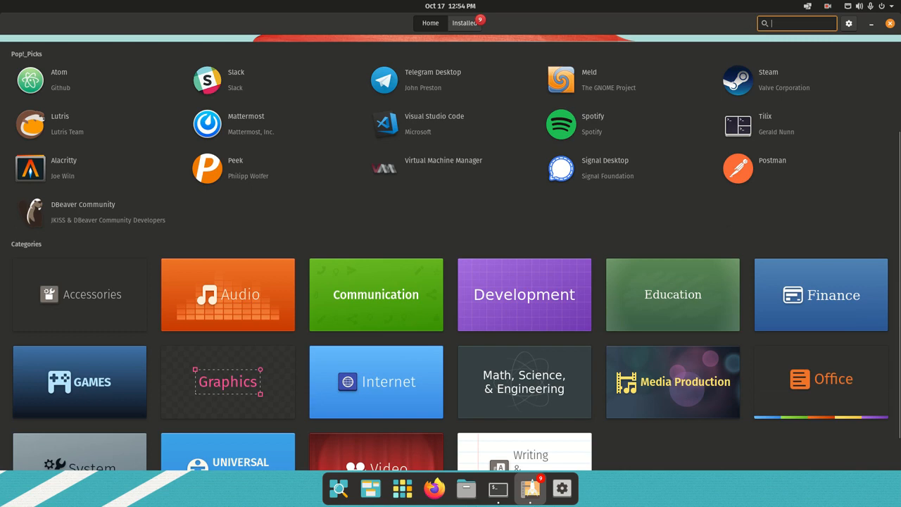
{"action": "left_click", "coordinate": [523, 295]}
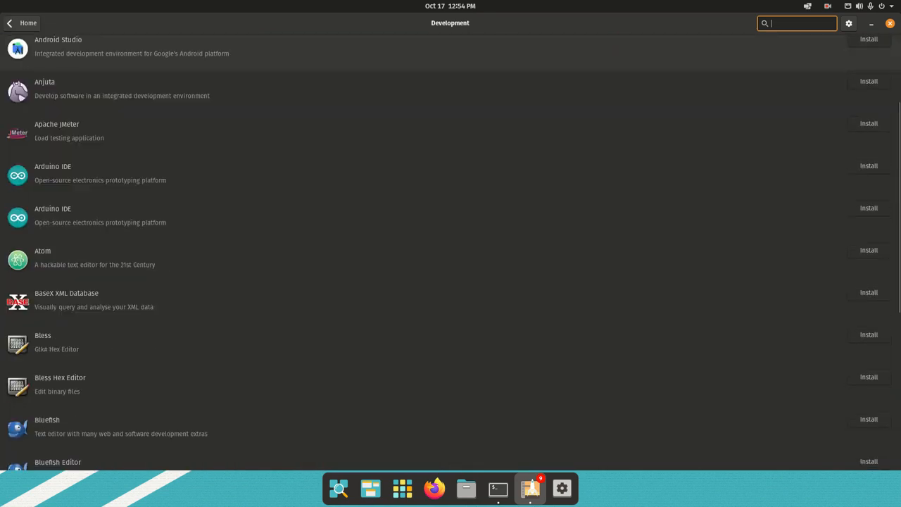
{"action": "scroll", "scroll_direction": "down", "scroll_amount": 3}
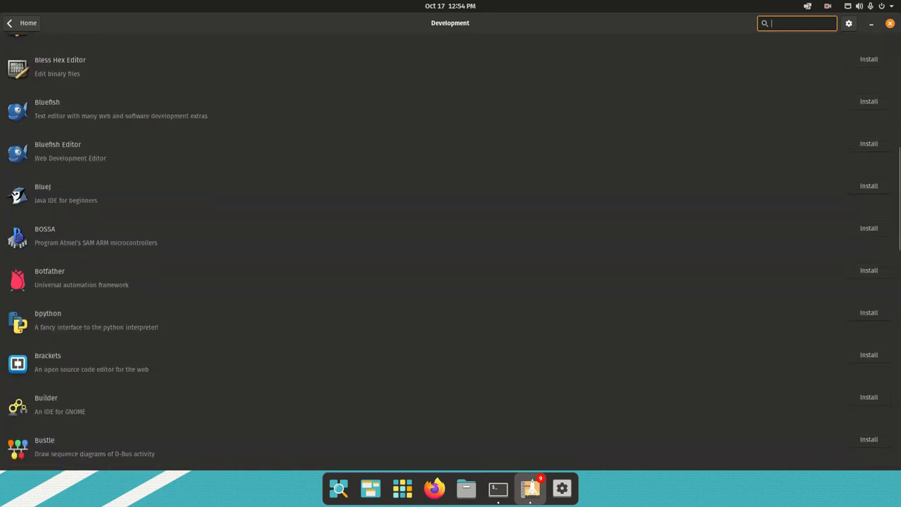
{"action": "scroll", "scroll_direction": "down", "scroll_amount": 3}
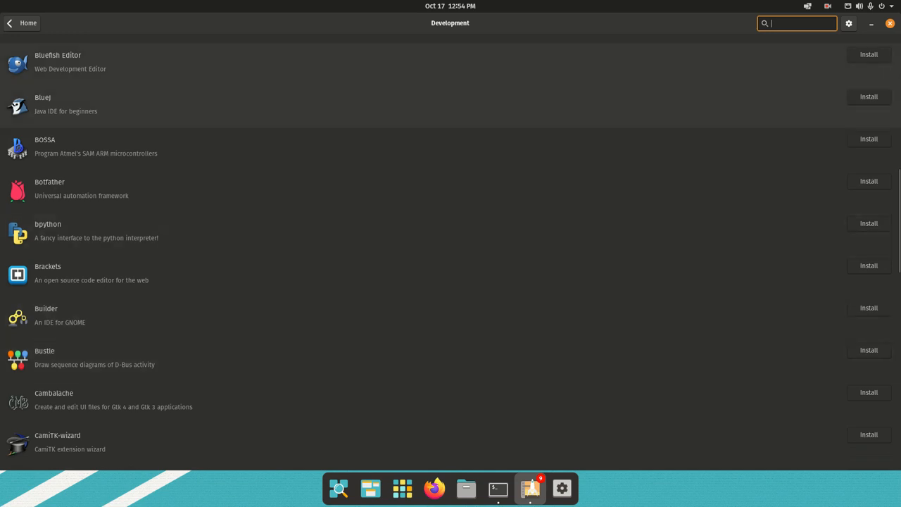
{"action": "left_click", "coordinate": [28, 23]}
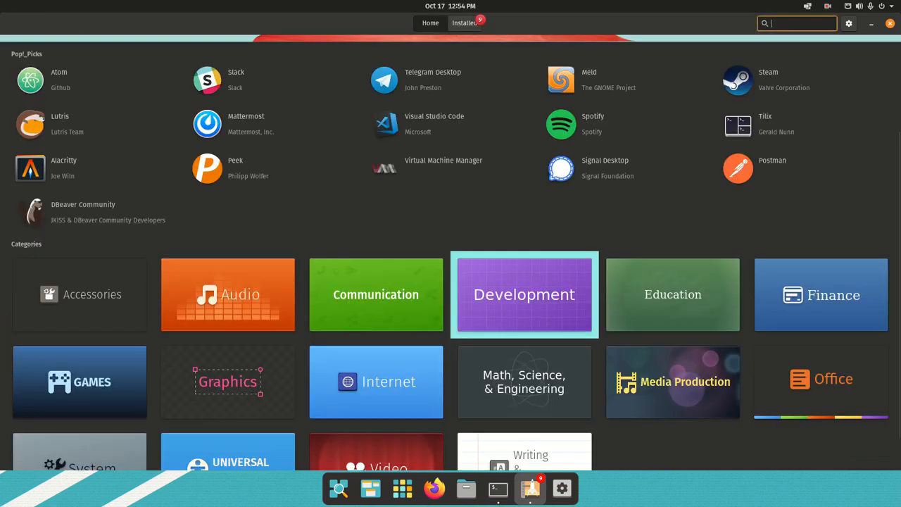
In the terminal, run 'which snap' to check whether snap is installed
{"action": "left_click", "coordinate": [498, 488]}
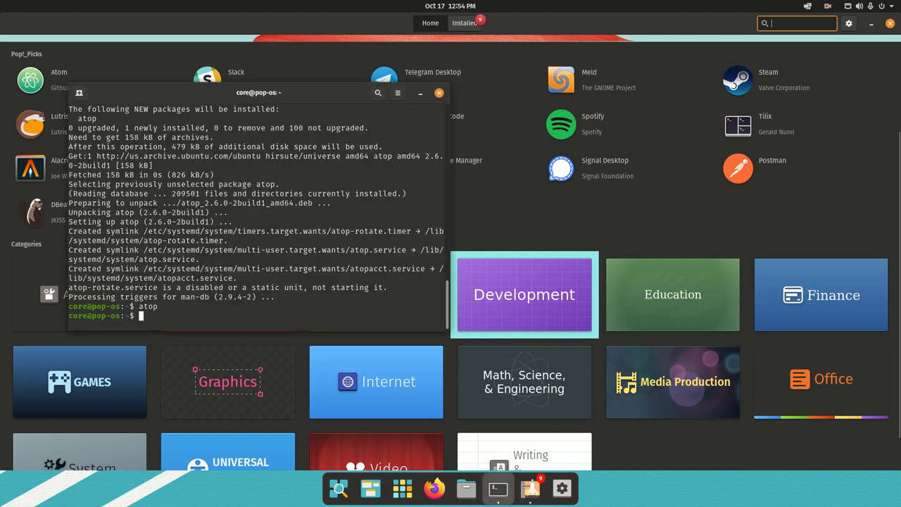
{"action": "type", "text": "which"}
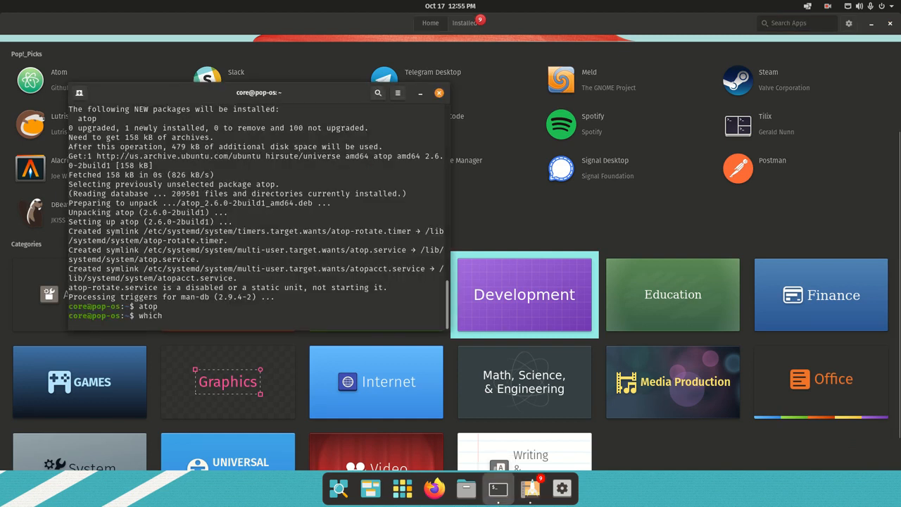
{"action": "type", "text": "snap"}
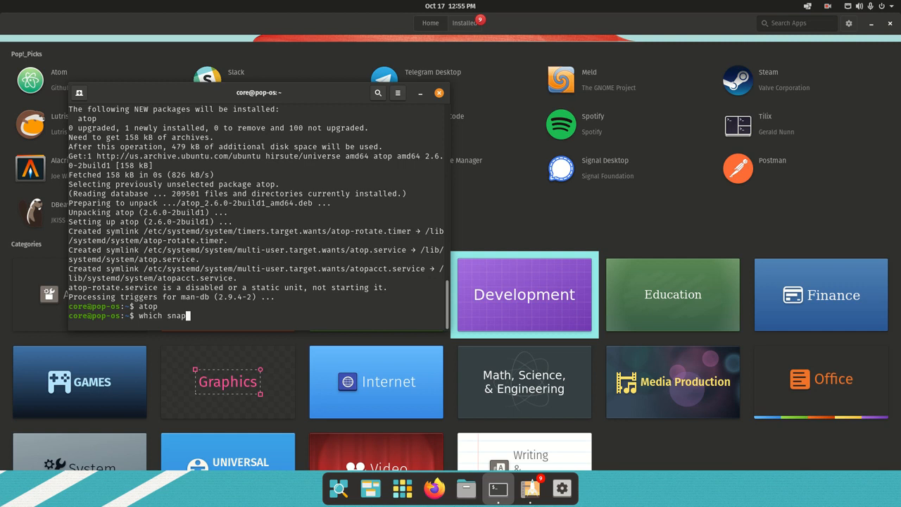
{"action": "key", "text": "Return"}
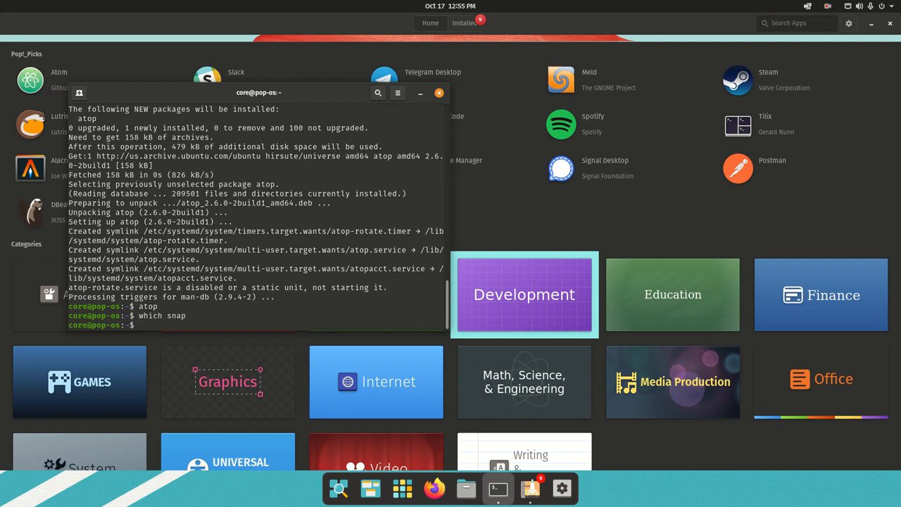
Install snapd with 'sudo apt install snapd', confirming with y, and begin the next sudo command
{"action": "type", "text": "sudo apt i"}
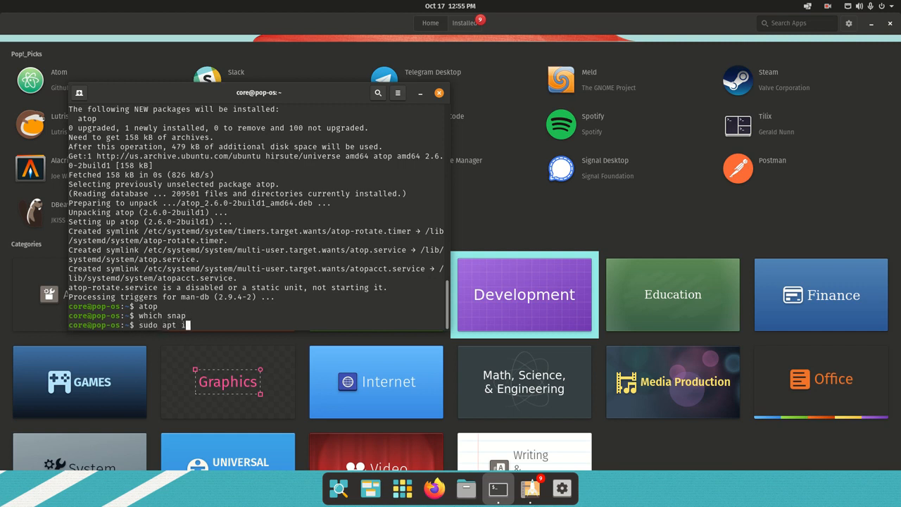
{"action": "type", "text": "install snap"}
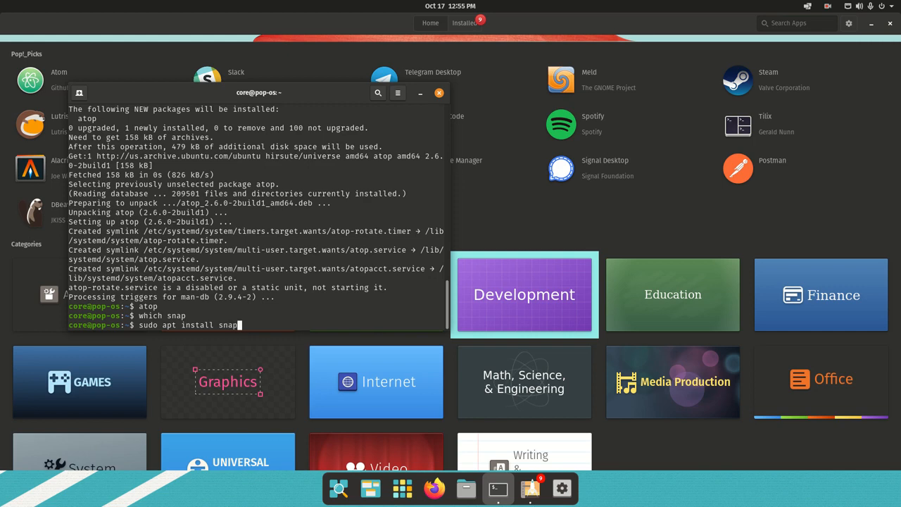
{"action": "type", "text": "d"}
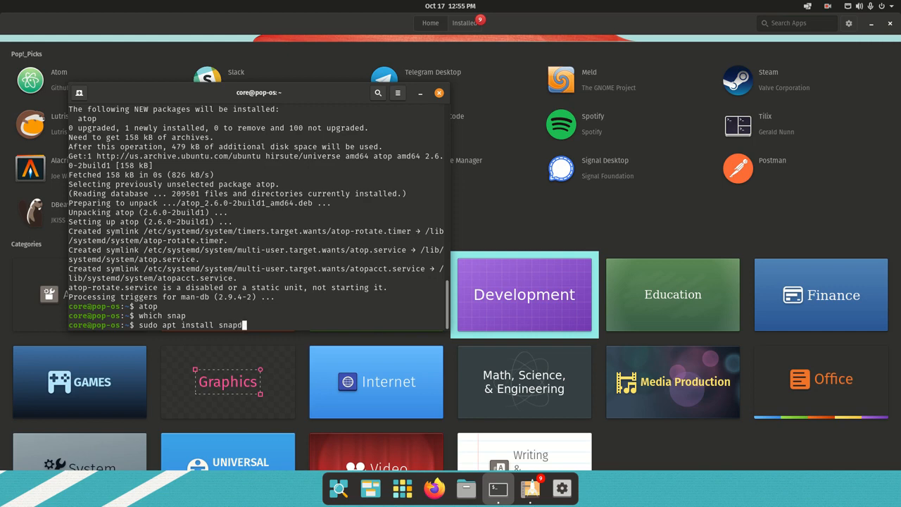
{"action": "key", "text": "Return"}
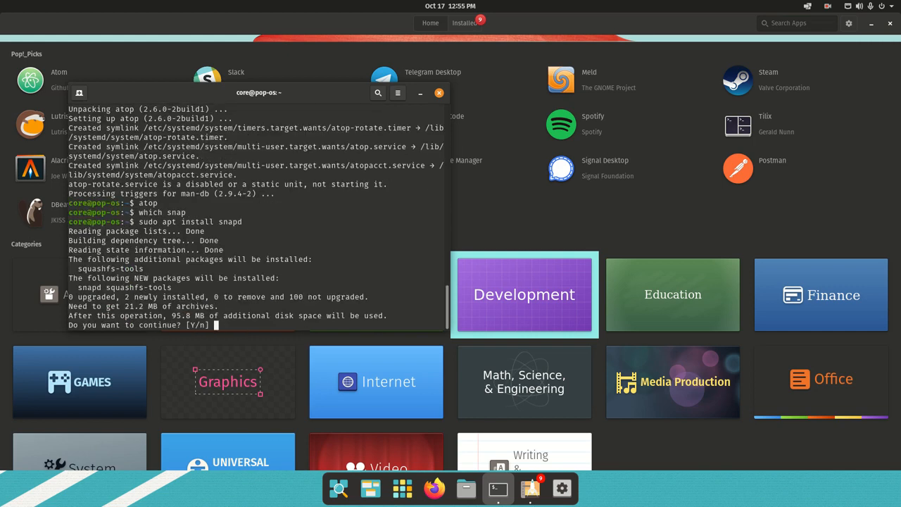
{"action": "type", "text": "y"}
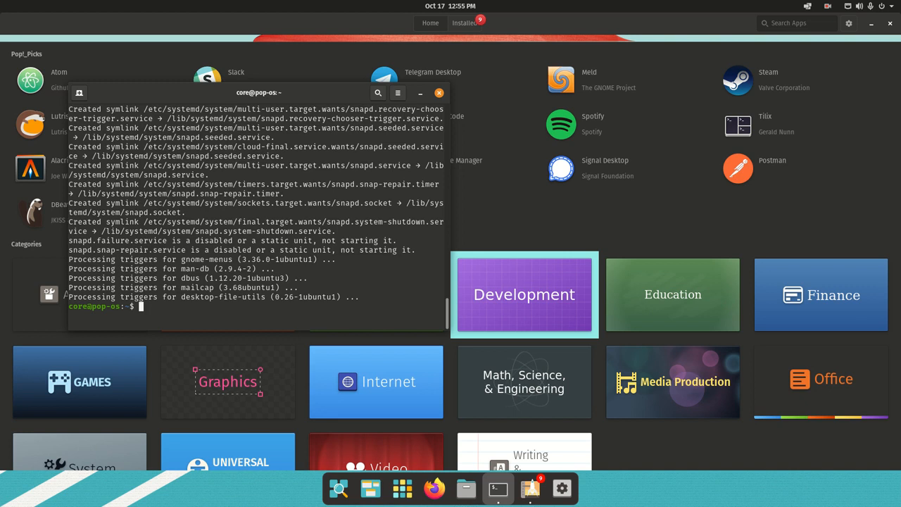
{"action": "type", "text": "sudo i"}
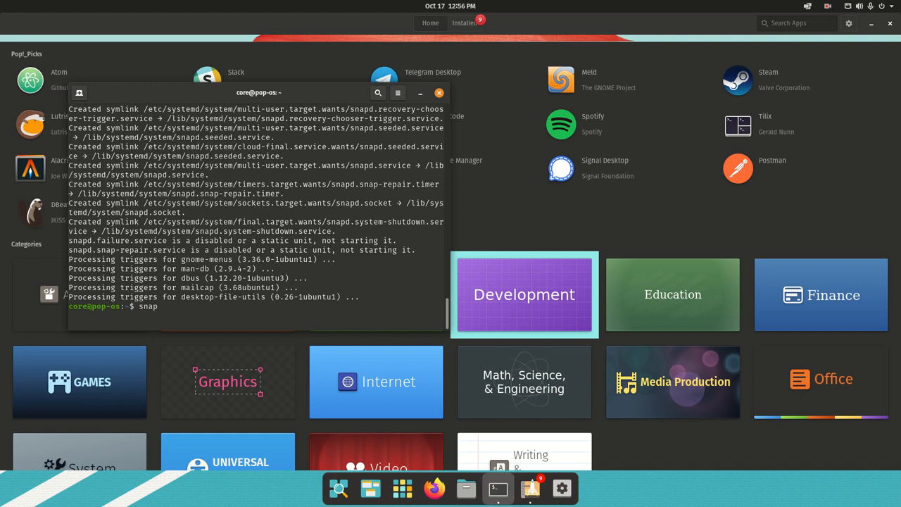
Run 'snap install snap-store' in the terminal and authenticate the installation with the password
{"action": "type", "text": "install snap"}
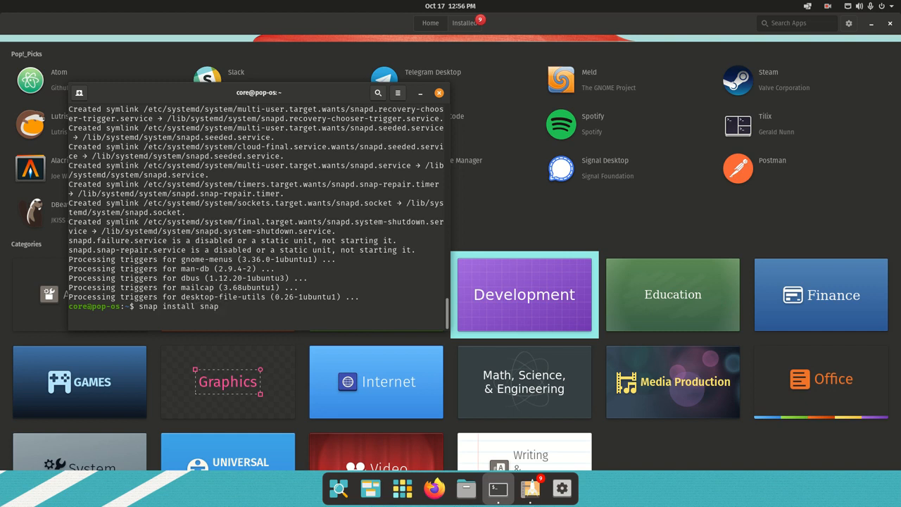
{"action": "key", "text": "Return"}
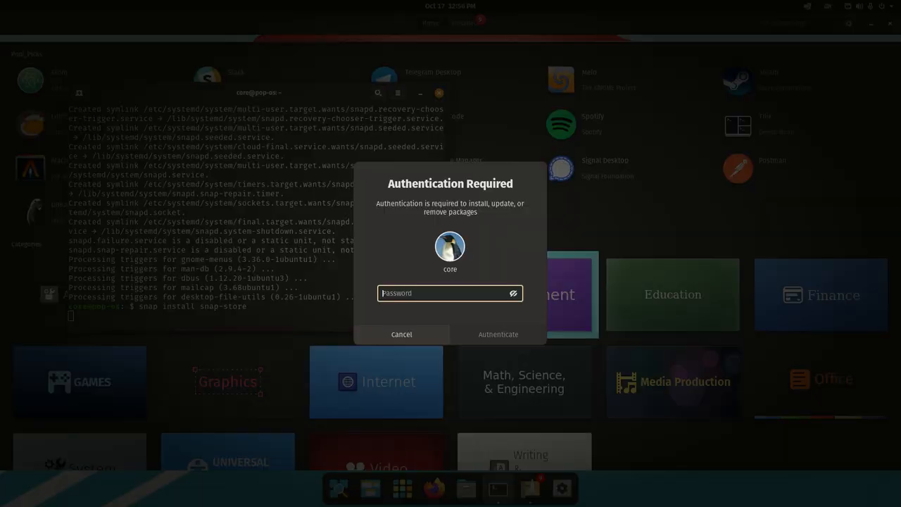
{"action": "left_click", "coordinate": [400, 334]}
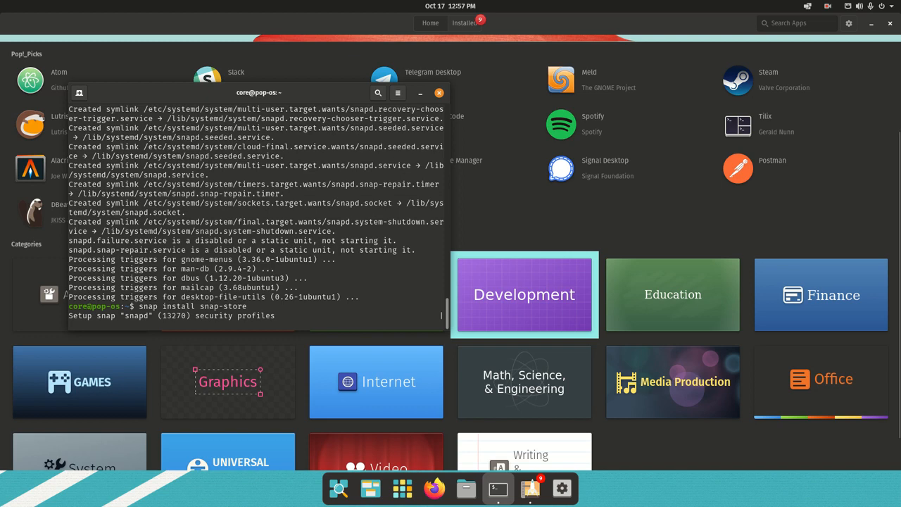
Wait for snap-store to finish installing, close Pop!_Shop, and return focus to the terminal
{"action": "left_click", "coordinate": [402, 488]}
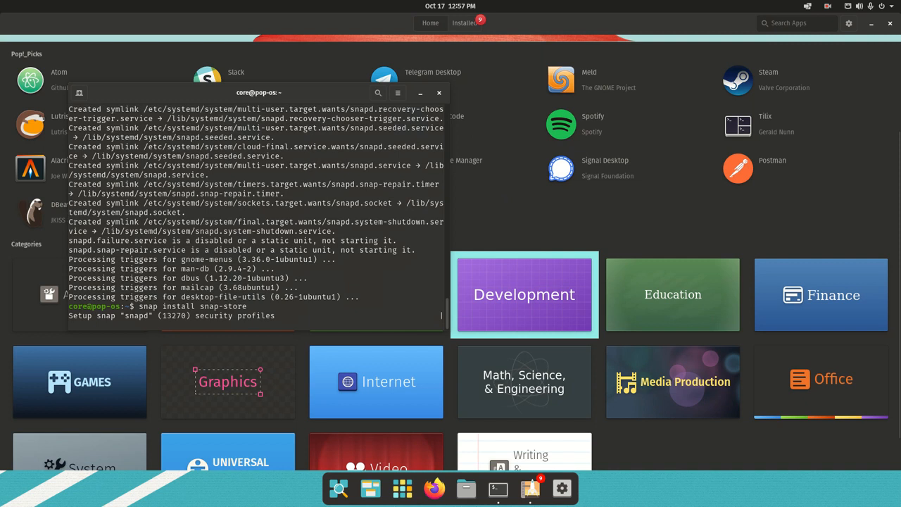
{"action": "left_click", "coordinate": [577, 488]}
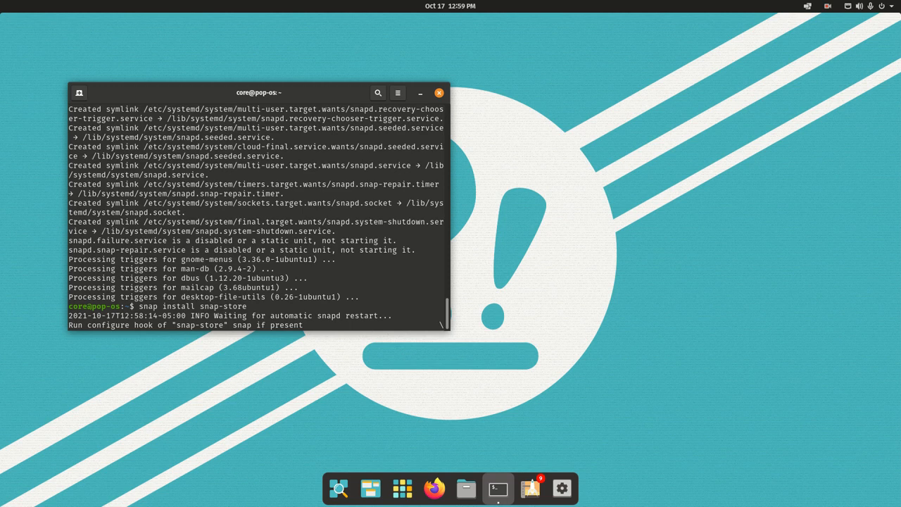
{"action": "left_click", "coordinate": [402, 488]}
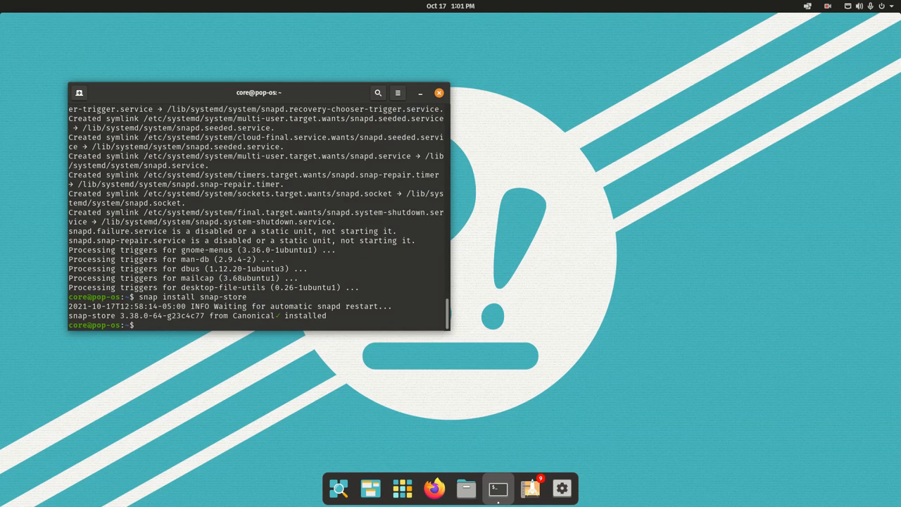
{"action": "mouse_move", "coordinate": [402, 488]}
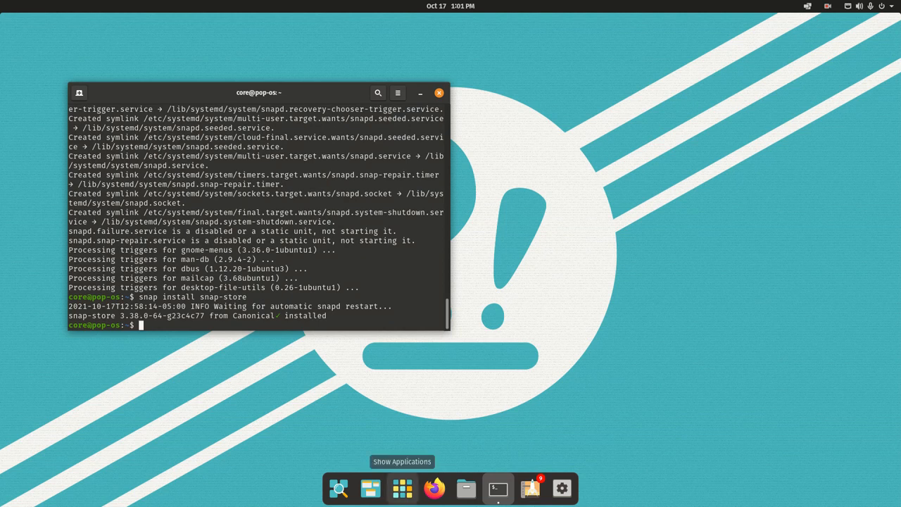
Close the stray Text Editor window and run 'which ssh', which returns /usr/bin/ssh
{"action": "left_click", "coordinate": [402, 488]}
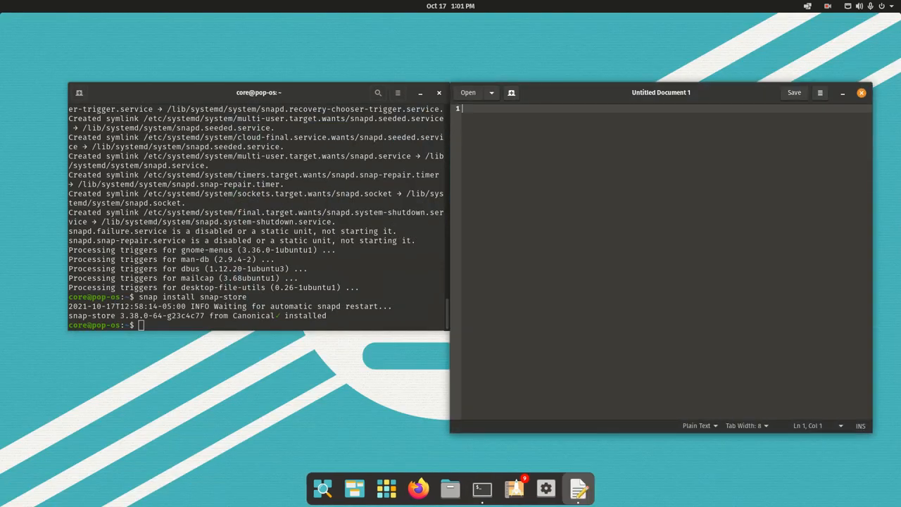
{"action": "left_click", "coordinate": [861, 93]}
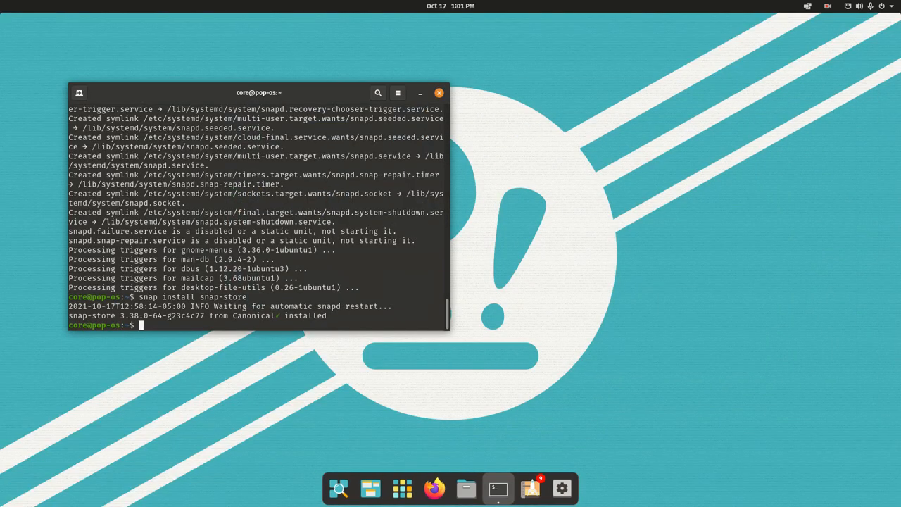
{"action": "type", "text": "exit"}
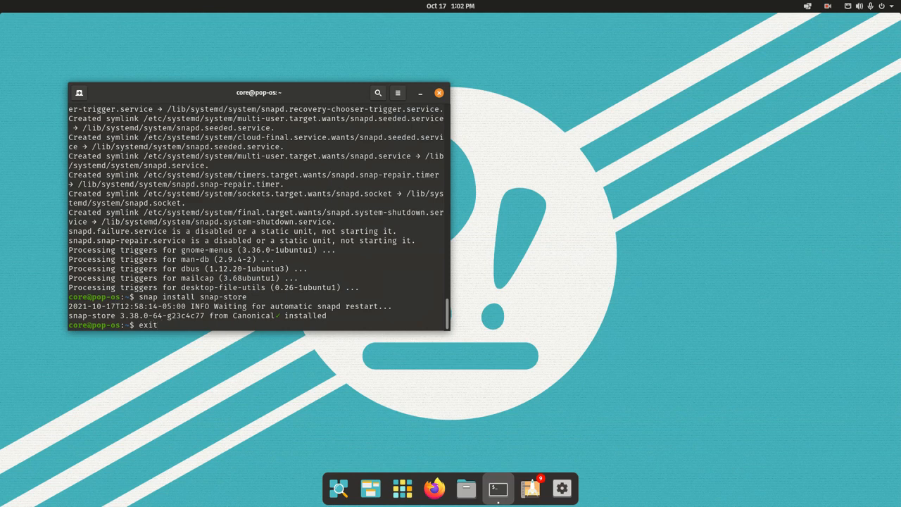
{"action": "type", "text": "which"}
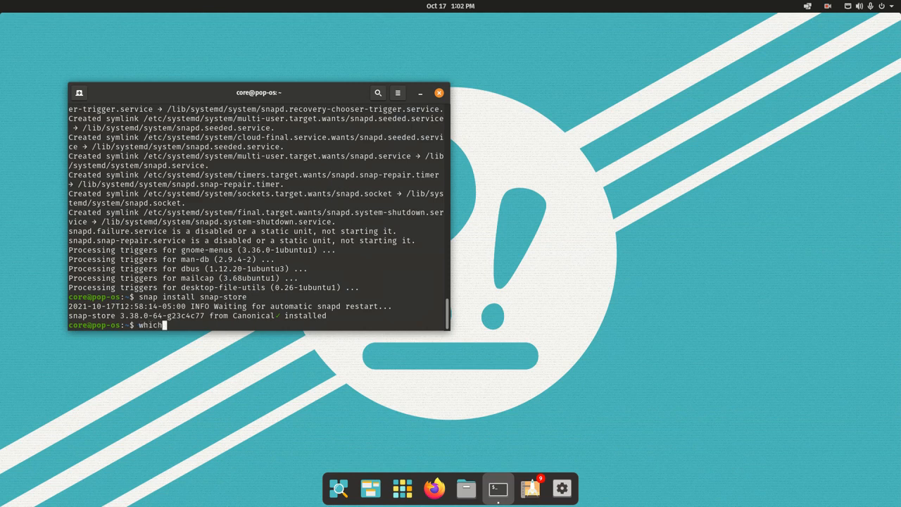
{"action": "key", "text": "Return"}
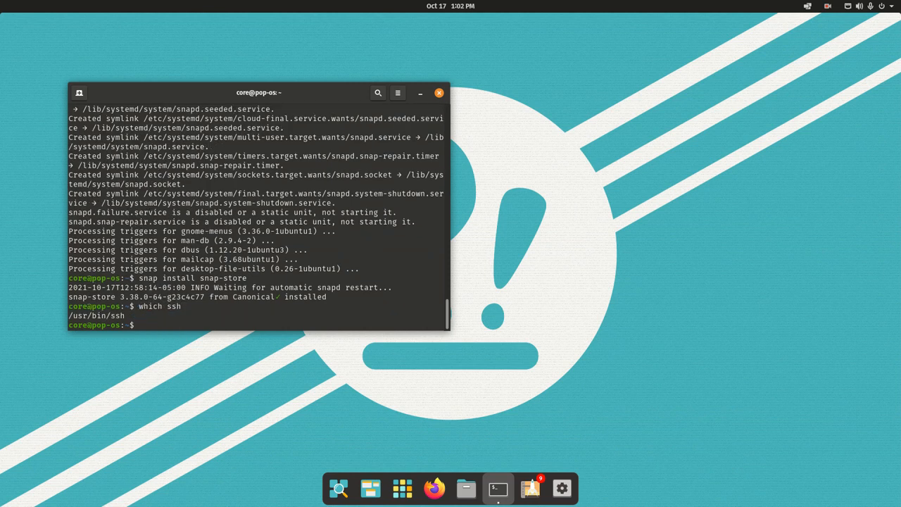
Close the terminal window, leaving only the Pop!_OS desktop
{"action": "left_click", "coordinate": [419, 92]}
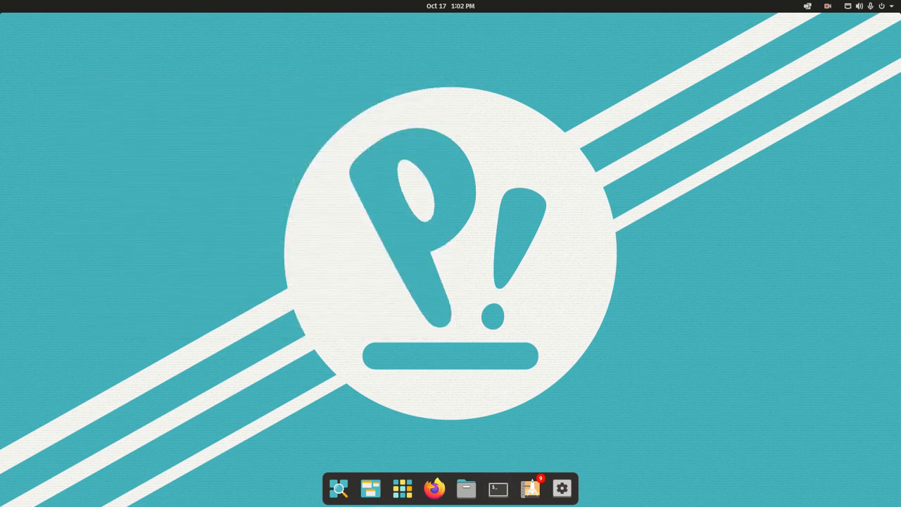
{"action": "mouse_move", "coordinate": [402, 488]}
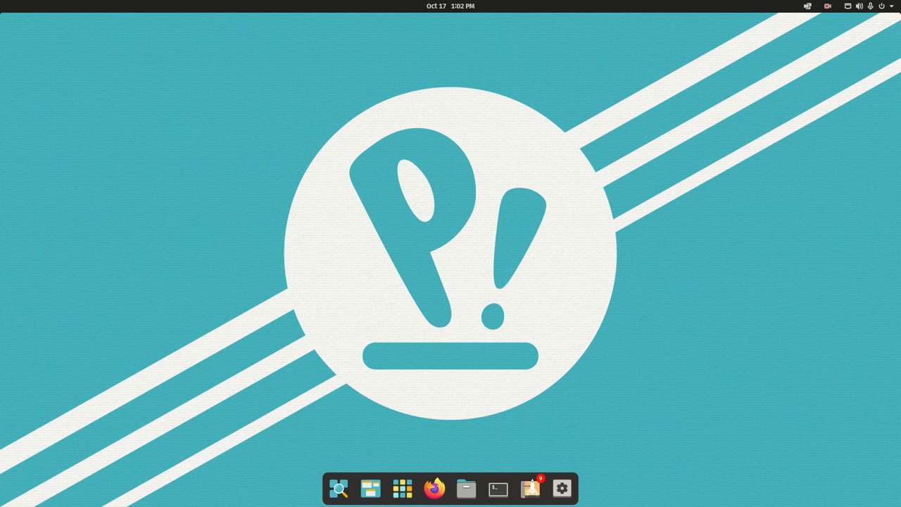
Open localhost:631 in Firefox, then view the CUPS Printers and Administration pages
{"action": "left_click", "coordinate": [433, 487]}
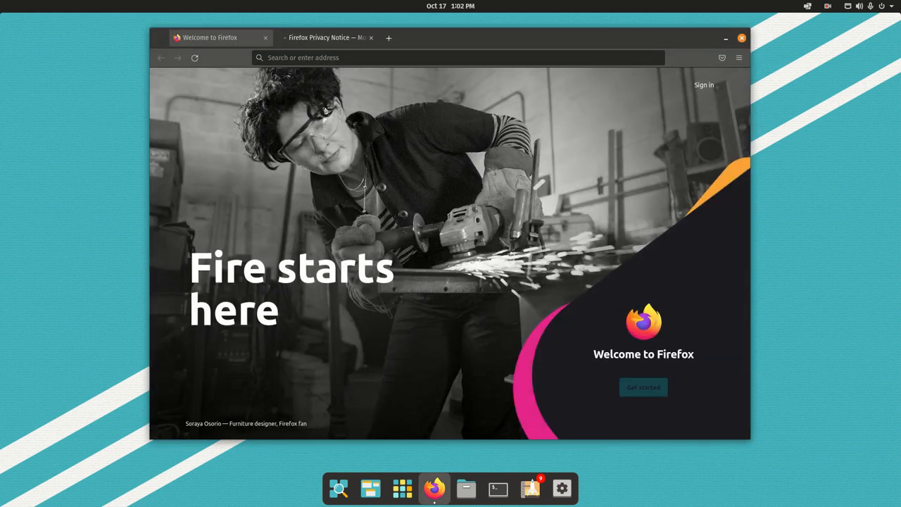
{"action": "left_click", "coordinate": [457, 57]}
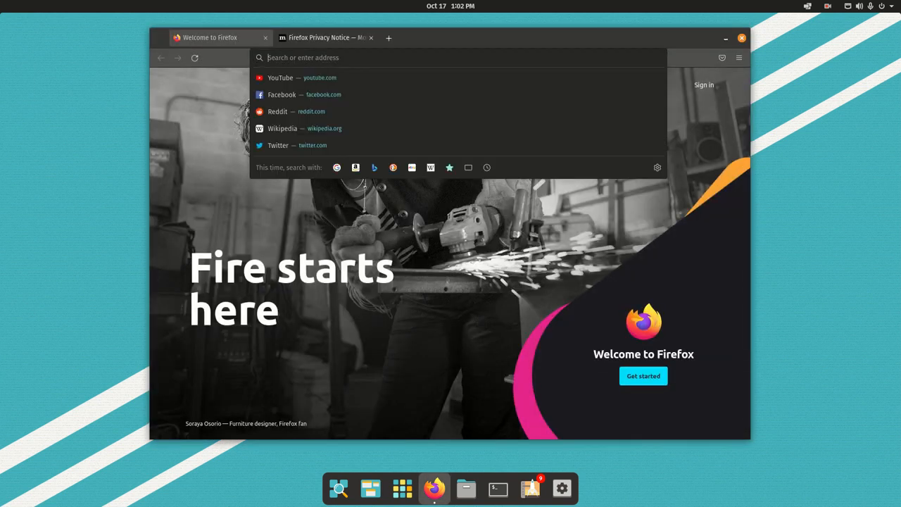
{"action": "type", "text": "localhost:631"}
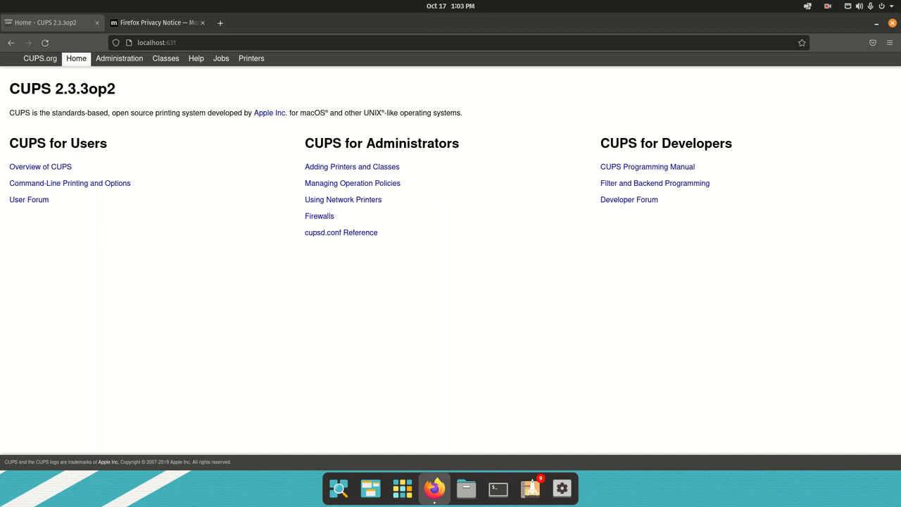
{"action": "mouse_move", "coordinate": [118, 58]}
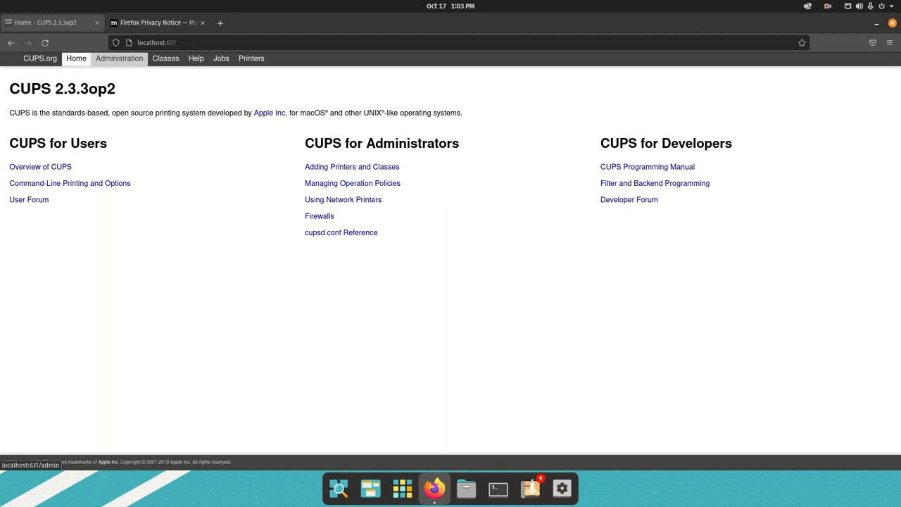
{"action": "left_click", "coordinate": [251, 59]}
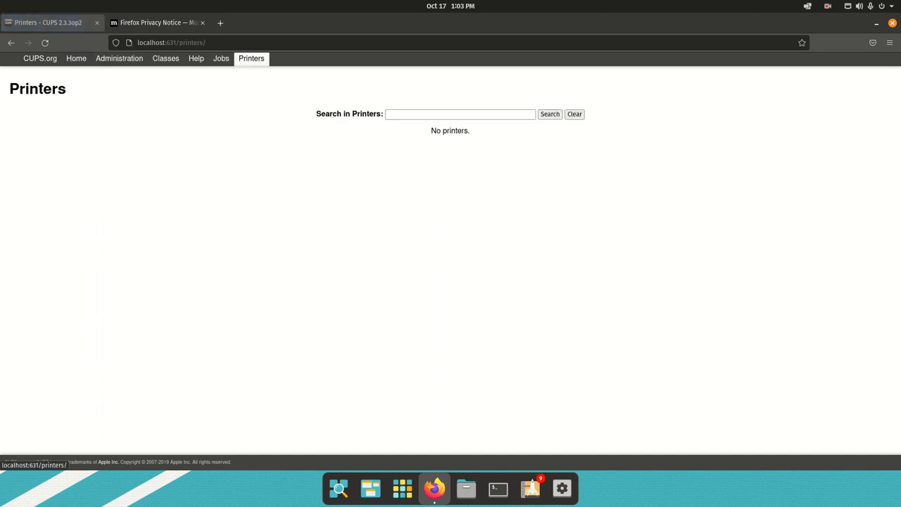
{"action": "left_click", "coordinate": [119, 58]}
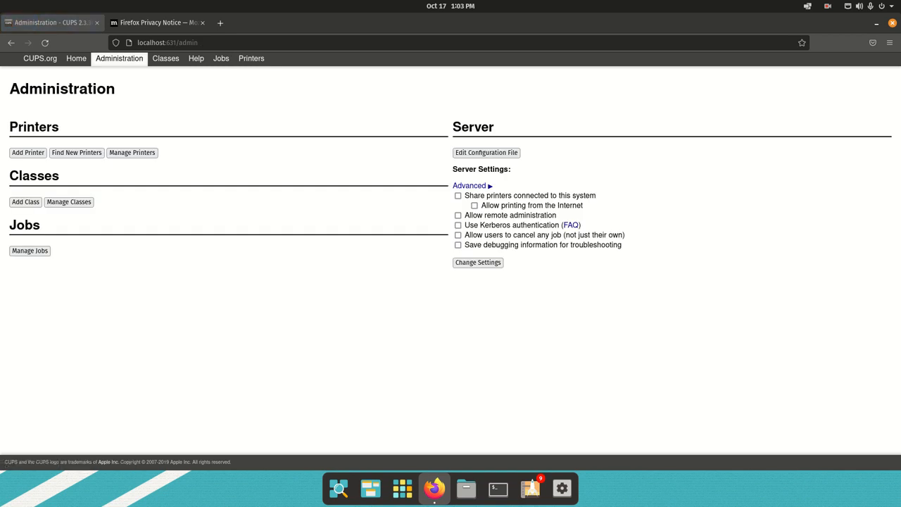
Add a printer, sign in as core without saving the login, and choose AppSocket/HP JetDirect
{"action": "left_click", "coordinate": [477, 262]}
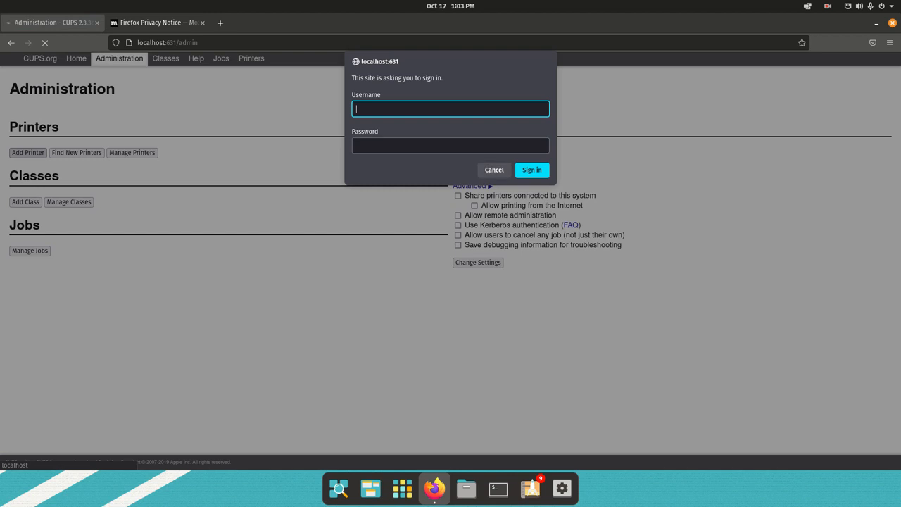
{"action": "type", "text": "core"}
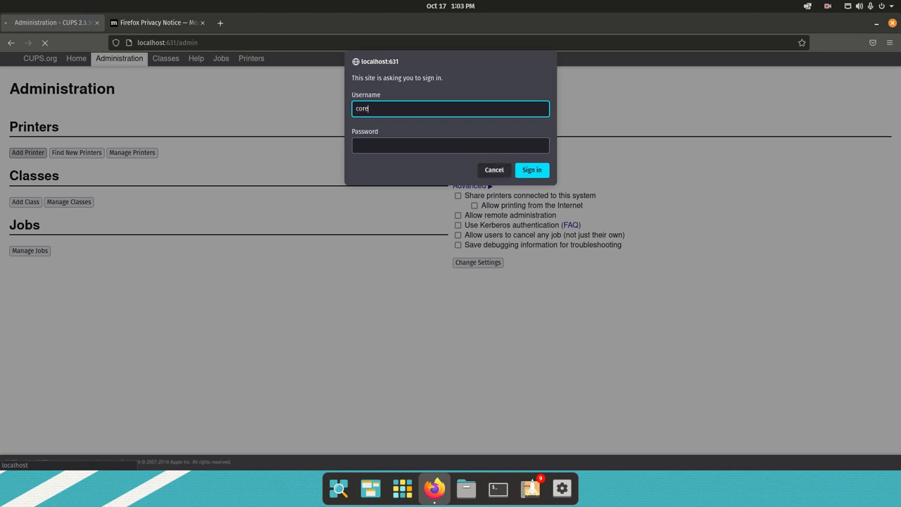
{"action": "left_click", "coordinate": [532, 169]}
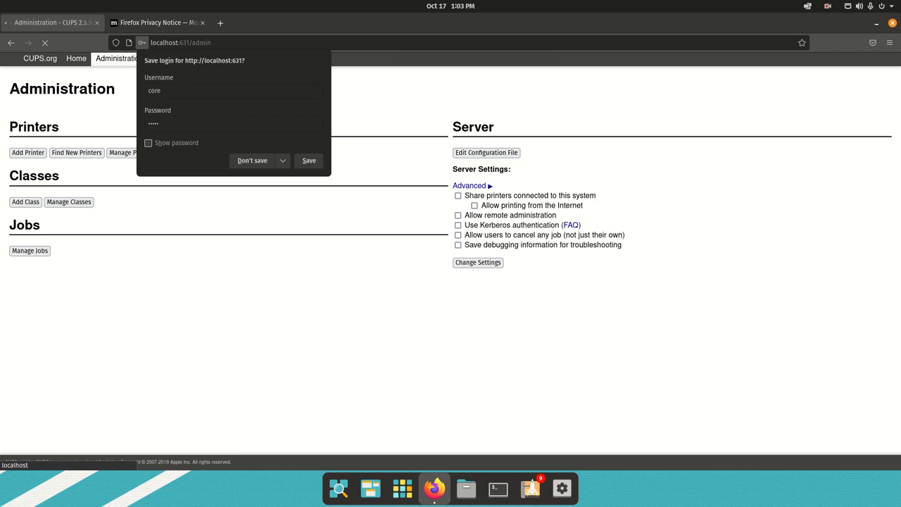
{"action": "left_click", "coordinate": [309, 160]}
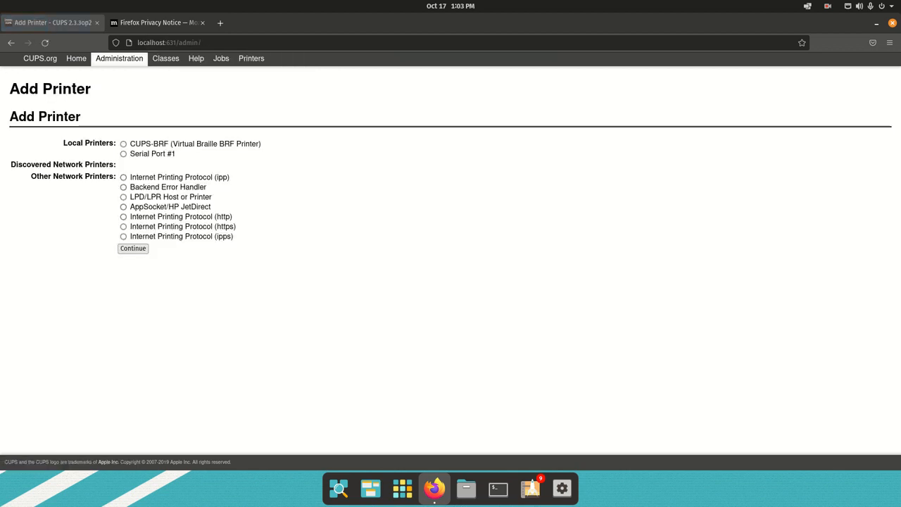
{"action": "left_click", "coordinate": [123, 206]}
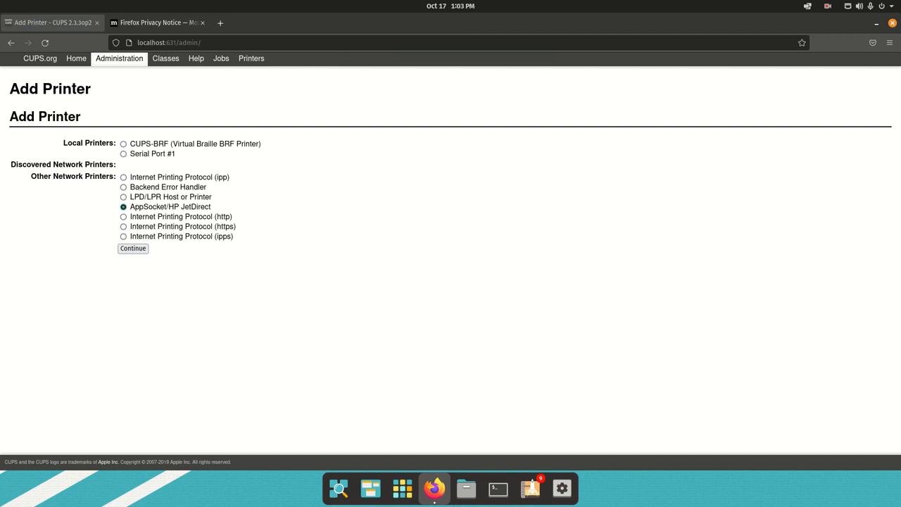
{"action": "left_click", "coordinate": [132, 247]}
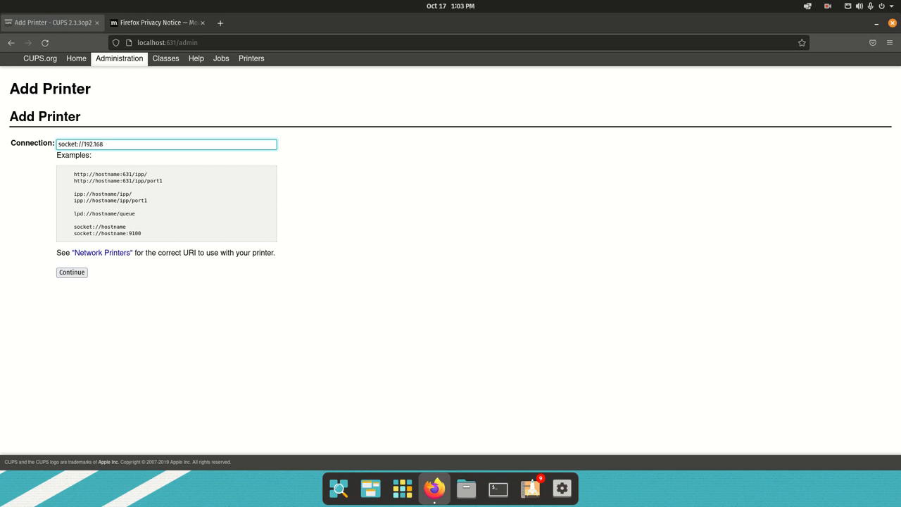
Name the printer HPPrinter, with description ENVY and location Home Office, removing the space after a name error
{"action": "left_click", "coordinate": [71, 272]}
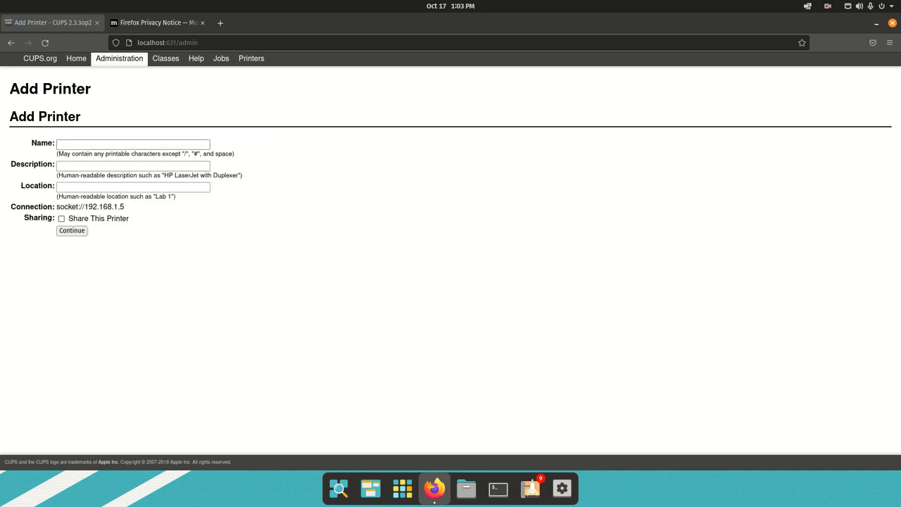
{"action": "type", "text": "HP Prin"}
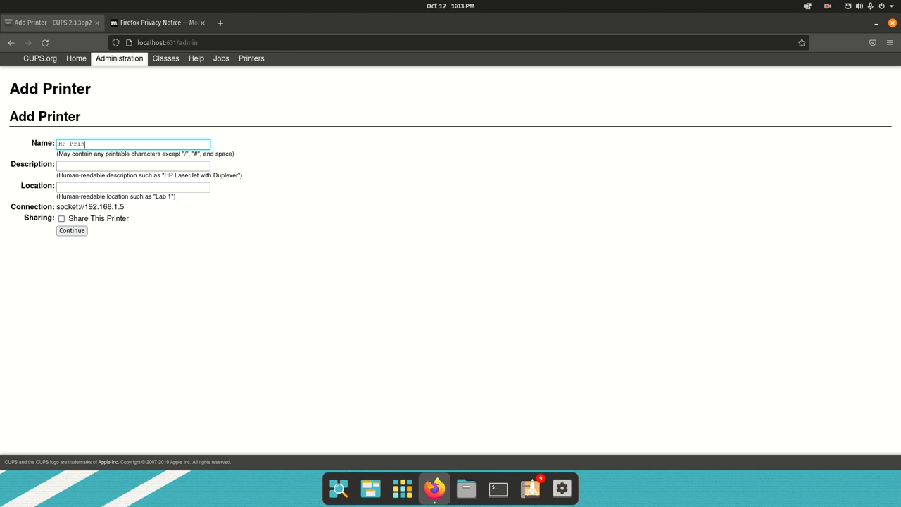
{"action": "left_click", "coordinate": [132, 165]}
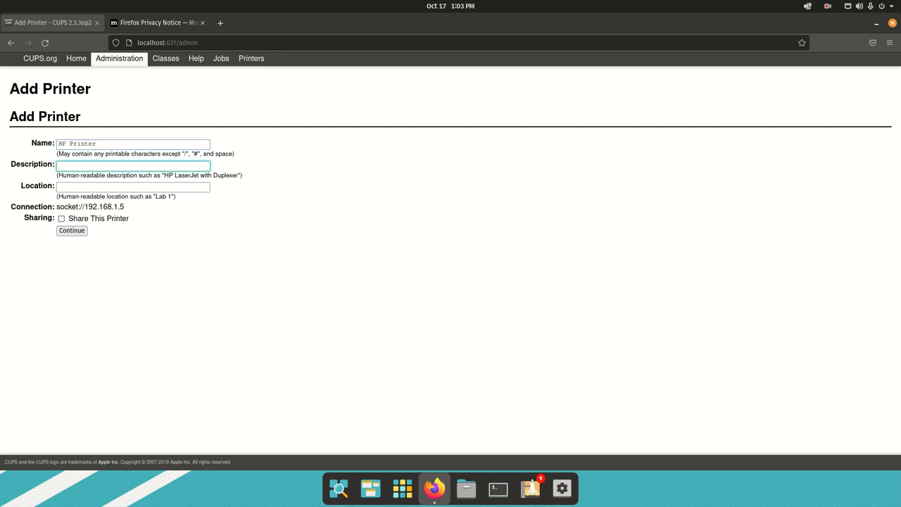
{"action": "type", "text": "ENVY"}
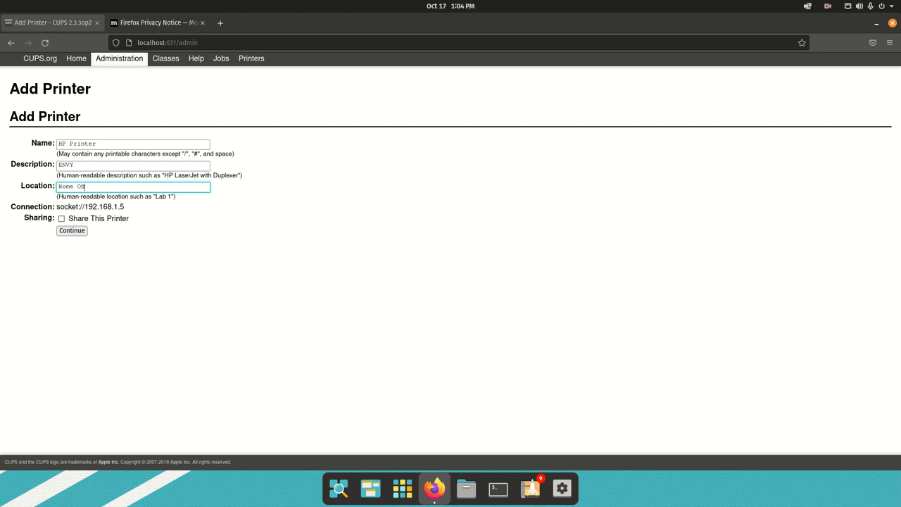
{"action": "left_click", "coordinate": [71, 230]}
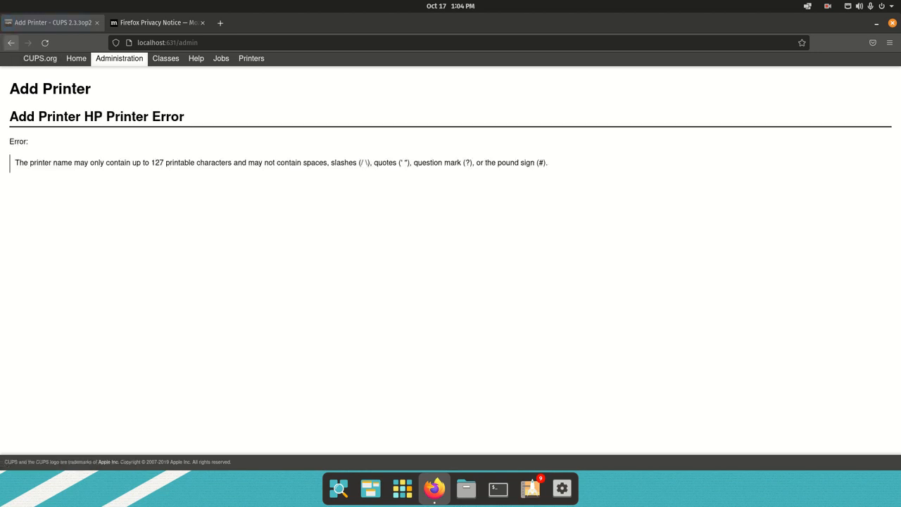
{"action": "left_click", "coordinate": [10, 42]}
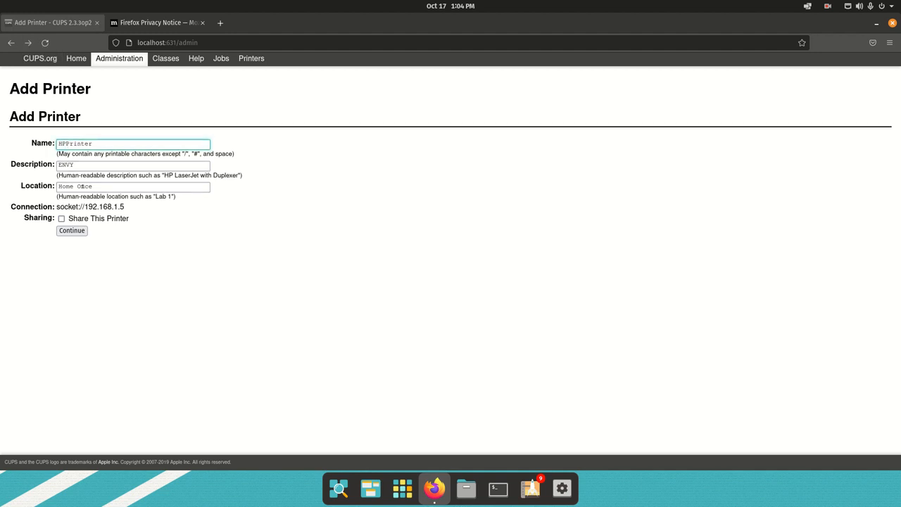
{"action": "left_click", "coordinate": [71, 230]}
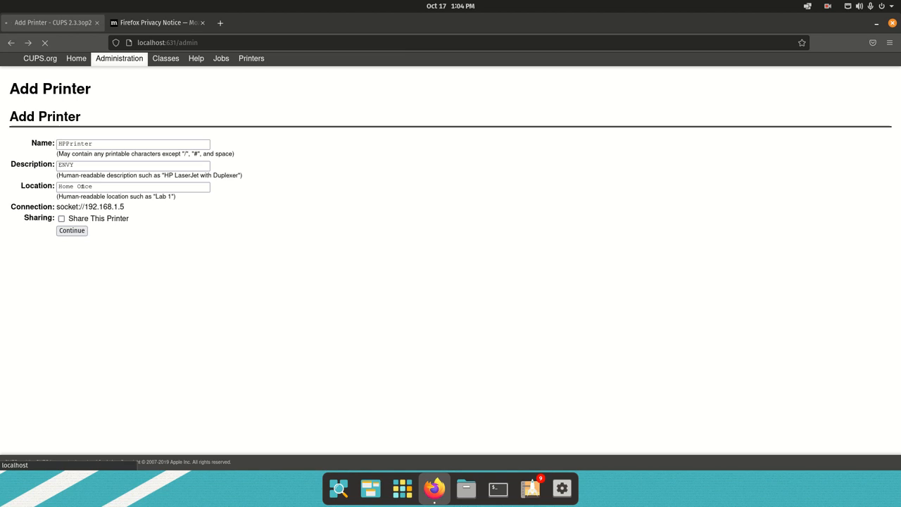
{"action": "left_click", "coordinate": [72, 230]}
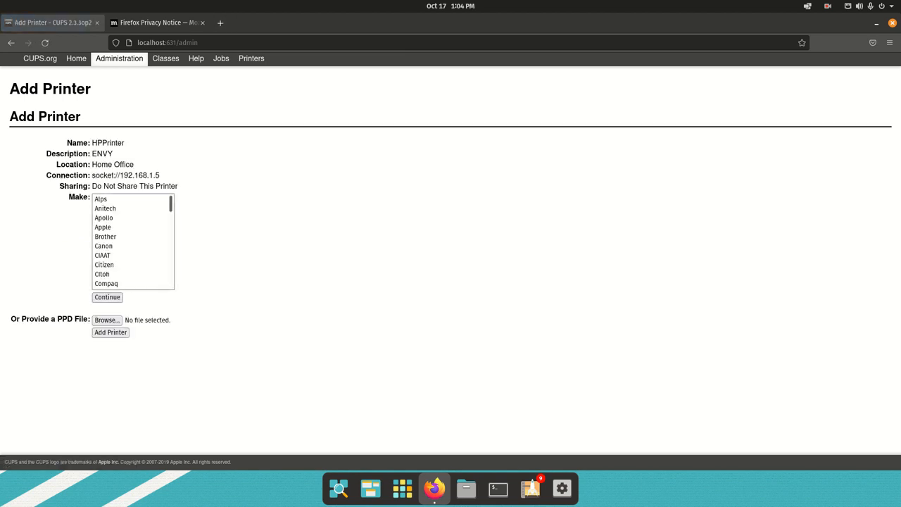
Choose HP as the make, browse its models, then quit Firefox and close both tabs
{"action": "scroll", "scroll_direction": "down", "scroll_amount": 3}
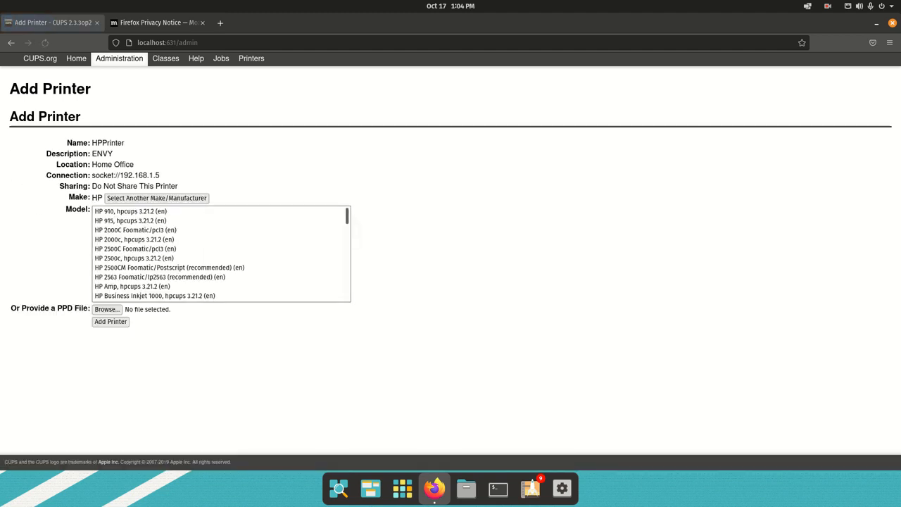
{"action": "scroll", "scroll_direction": "down", "scroll_amount": 3}
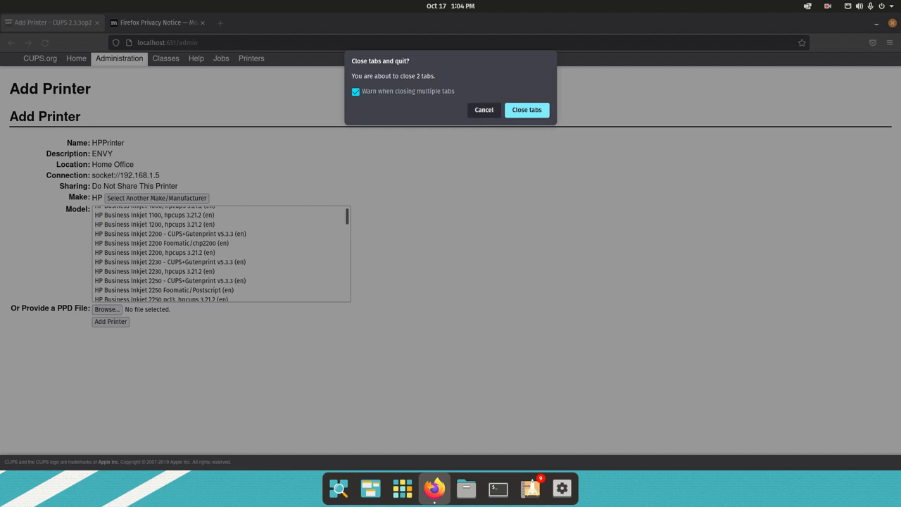
{"action": "left_click", "coordinate": [526, 109]}
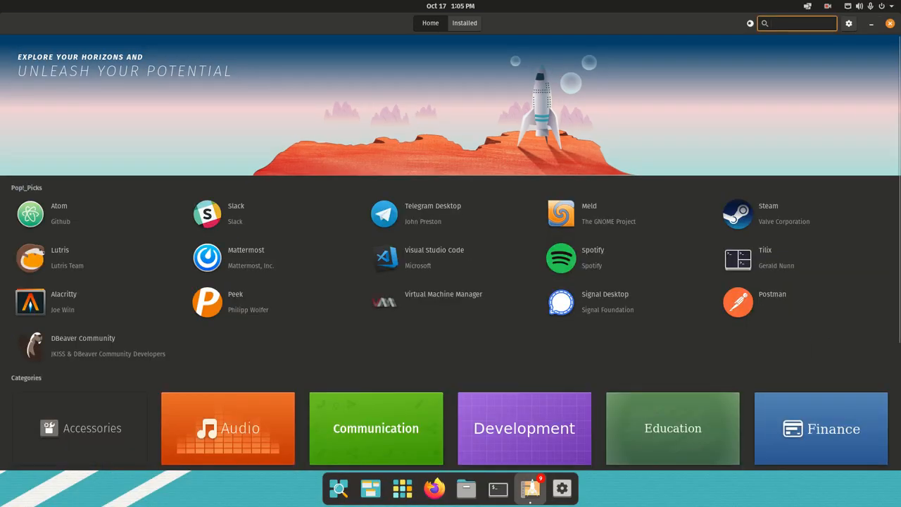
Search 'tweak' in Pop!_Shop, install GNOME Tweaks with authentication, and show the installed applications
{"action": "type", "text": "tweak"}
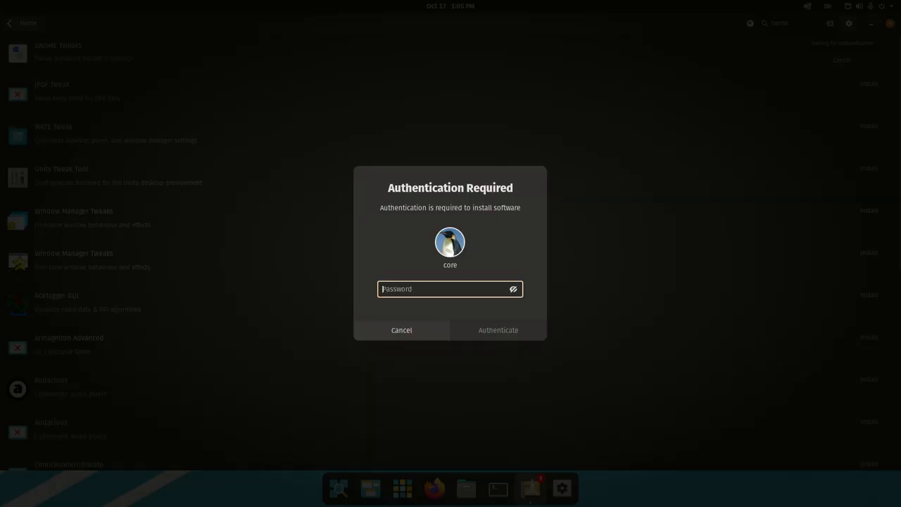
{"action": "left_click", "coordinate": [401, 329]}
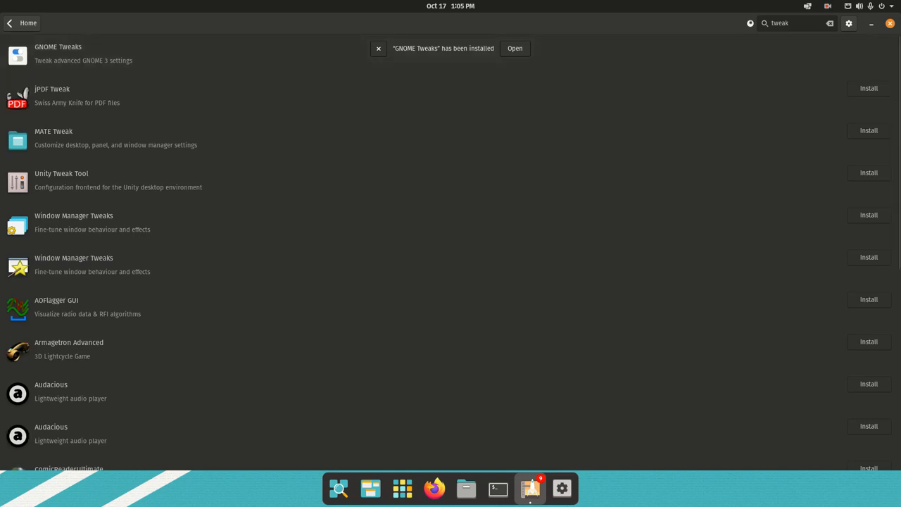
{"action": "left_click", "coordinate": [402, 487]}
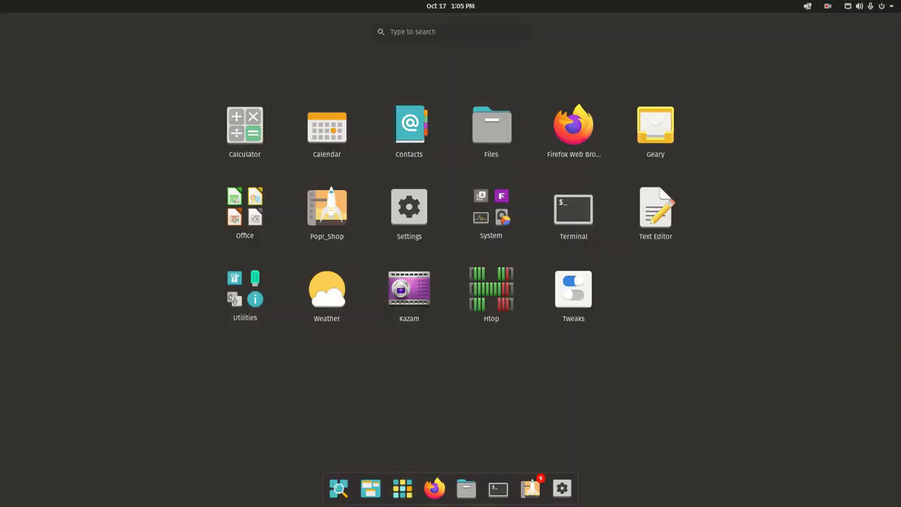
In Tweaks Appearance > Window Titlebars, switch on both the Maximize and Minimize buttons
{"action": "left_click", "coordinate": [573, 289]}
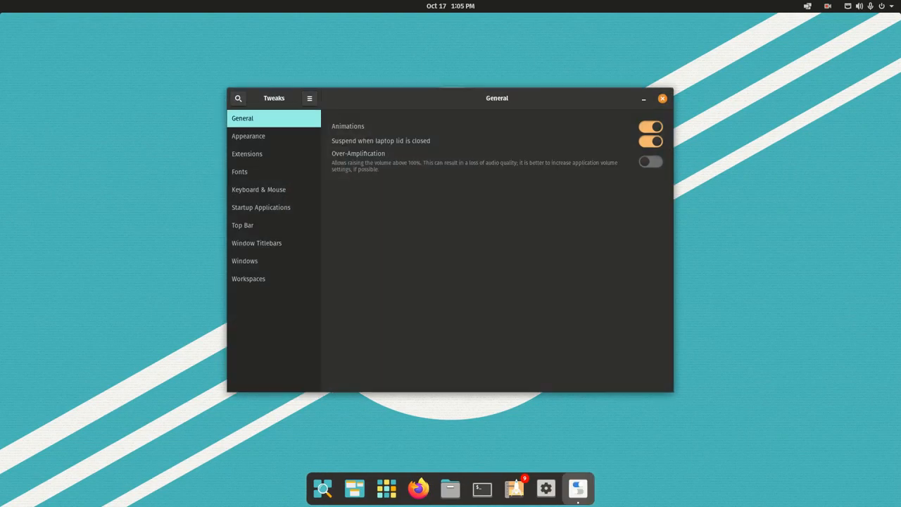
{"action": "left_click", "coordinate": [248, 135]}
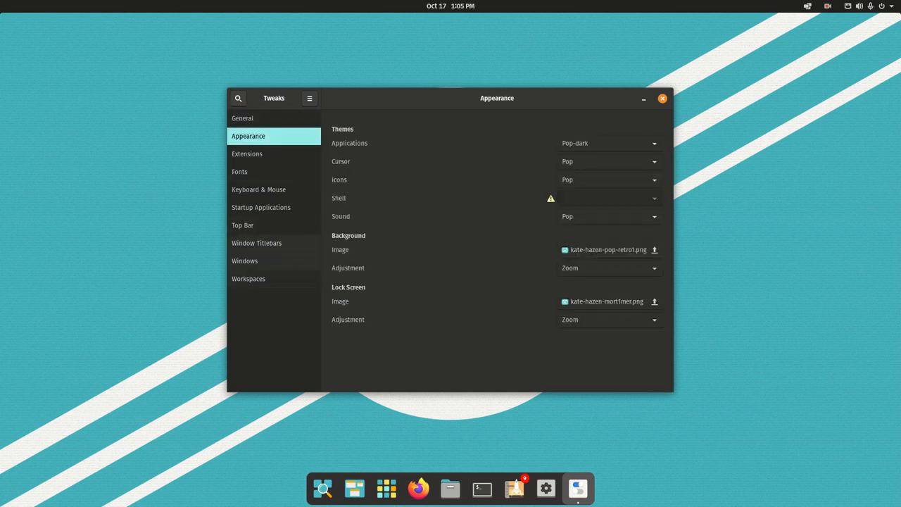
{"action": "left_click", "coordinate": [257, 242]}
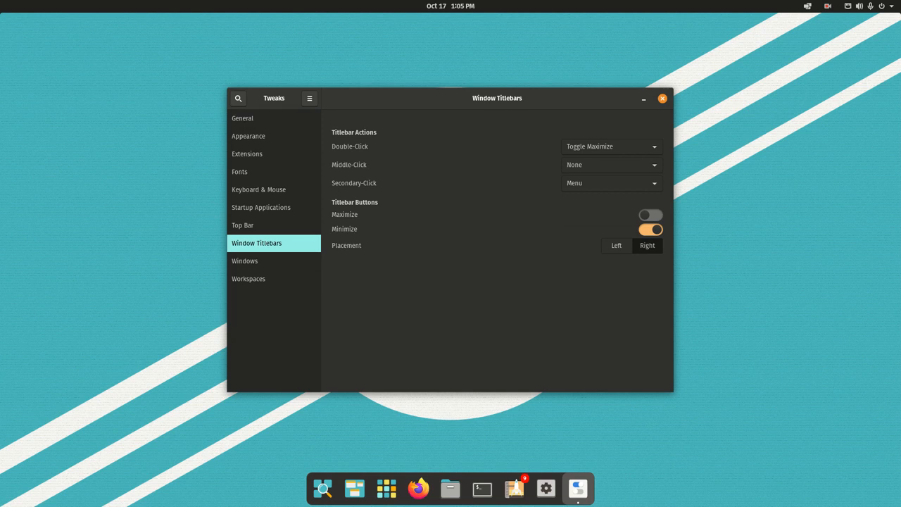
{"action": "left_click", "coordinate": [649, 215]}
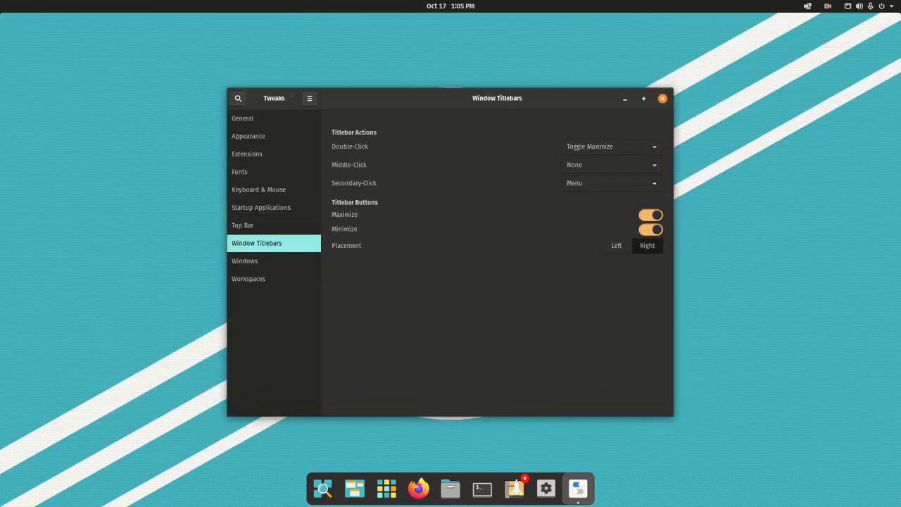
{"action": "left_click", "coordinate": [648, 214]}
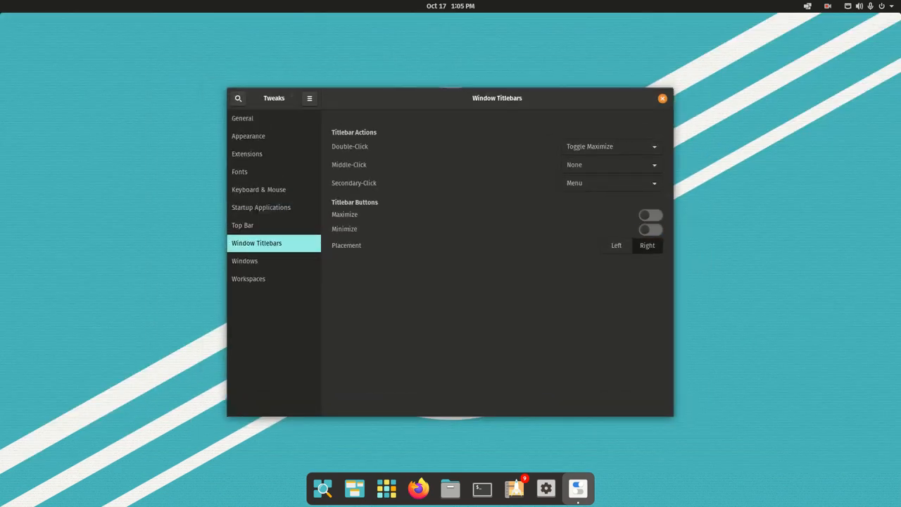
{"action": "left_click", "coordinate": [649, 229]}
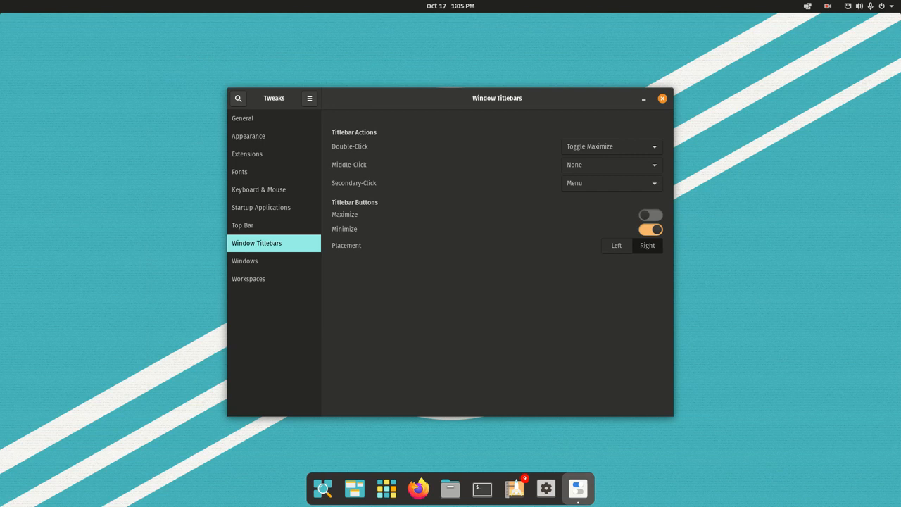
{"action": "left_click", "coordinate": [650, 215]}
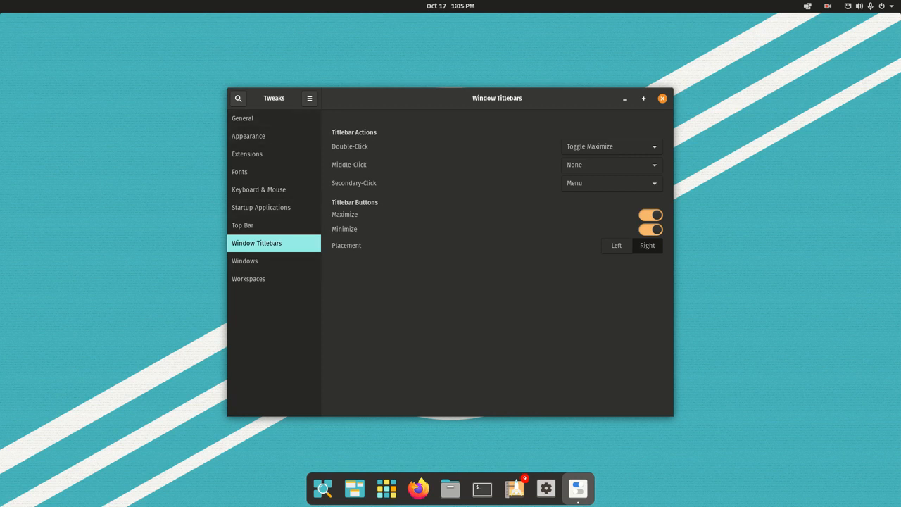
Close Tweaks, start a terminal command 'cd /', then close the terminal
{"action": "left_click", "coordinate": [662, 97]}
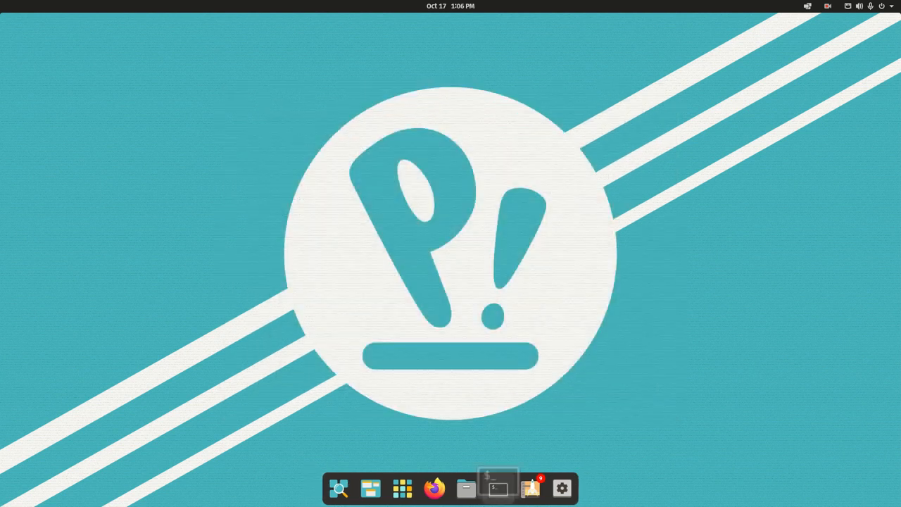
{"action": "left_click", "coordinate": [497, 488]}
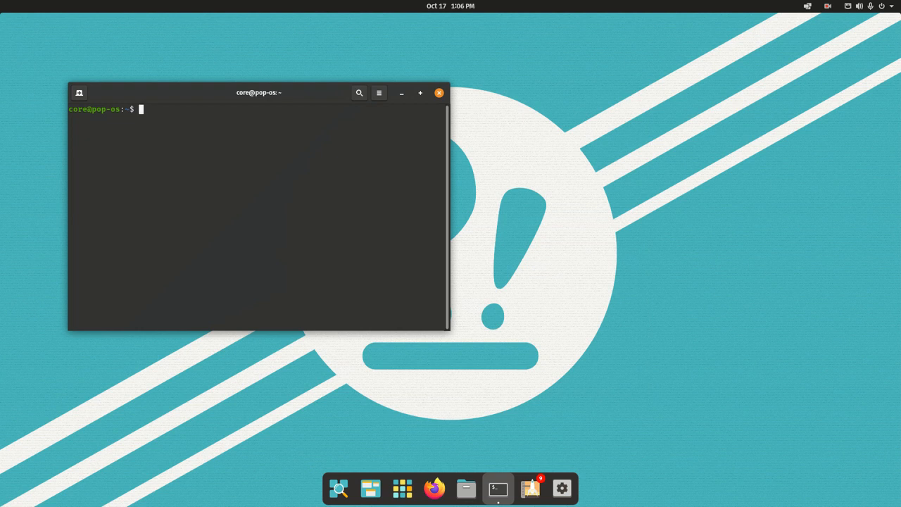
{"action": "type", "text": "cd"}
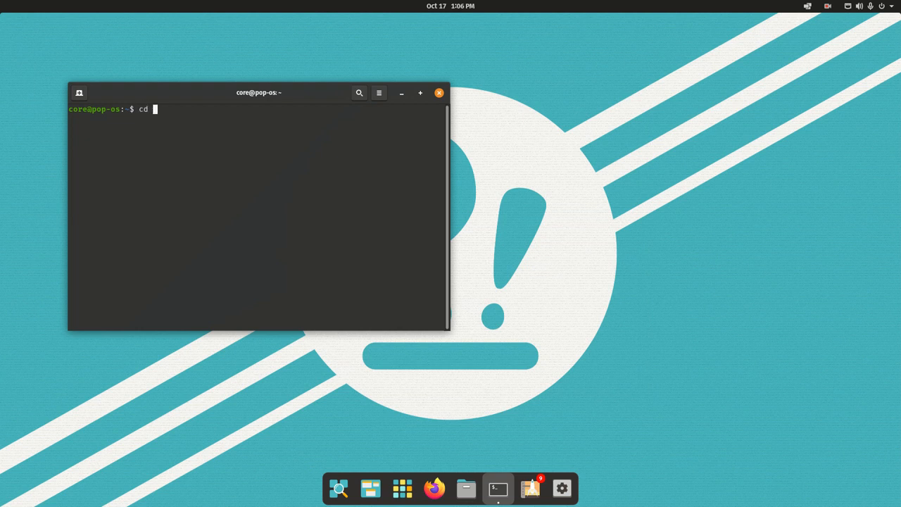
{"action": "type", "text": "/"}
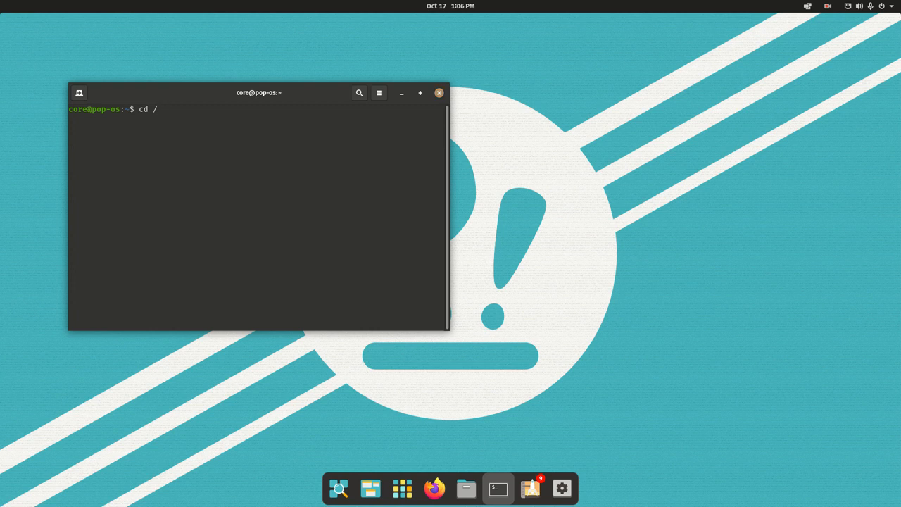
{"action": "left_click", "coordinate": [465, 488]}
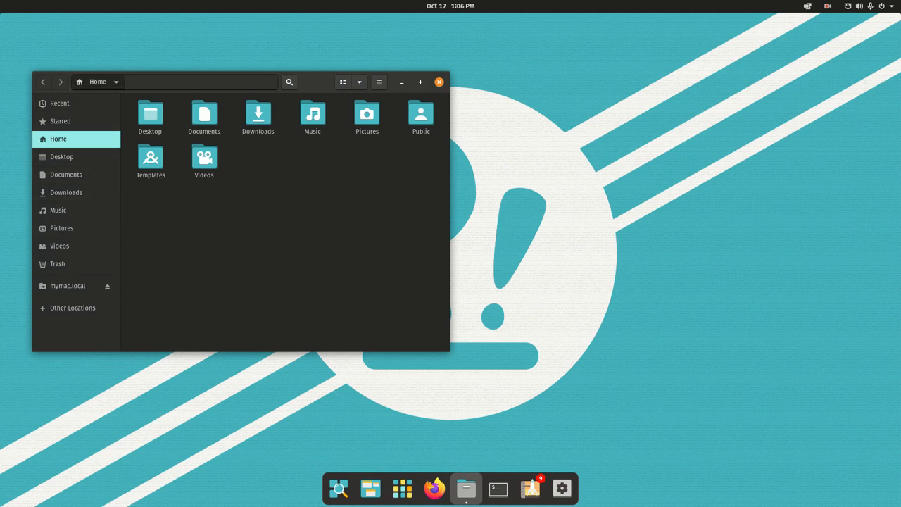
Browse to the computer's root file system and into the usr folder
{"action": "left_click", "coordinate": [67, 285]}
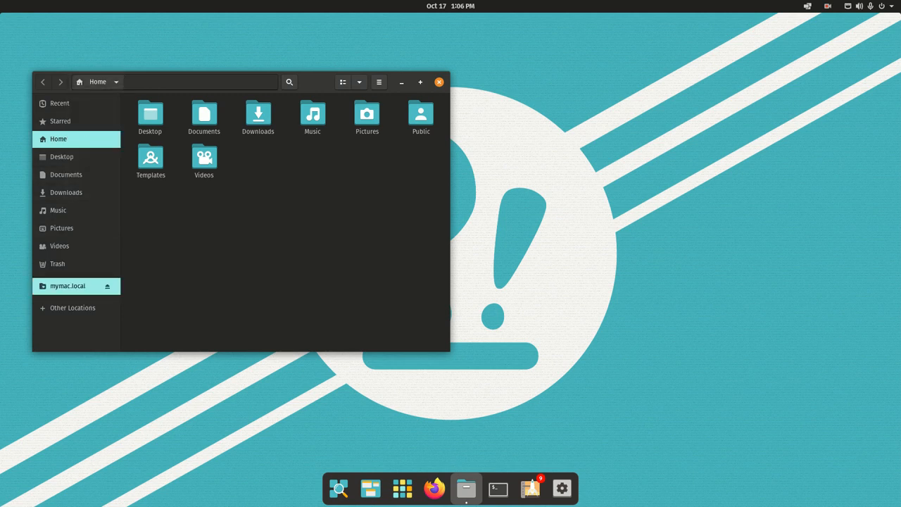
{"action": "left_click", "coordinate": [72, 307]}
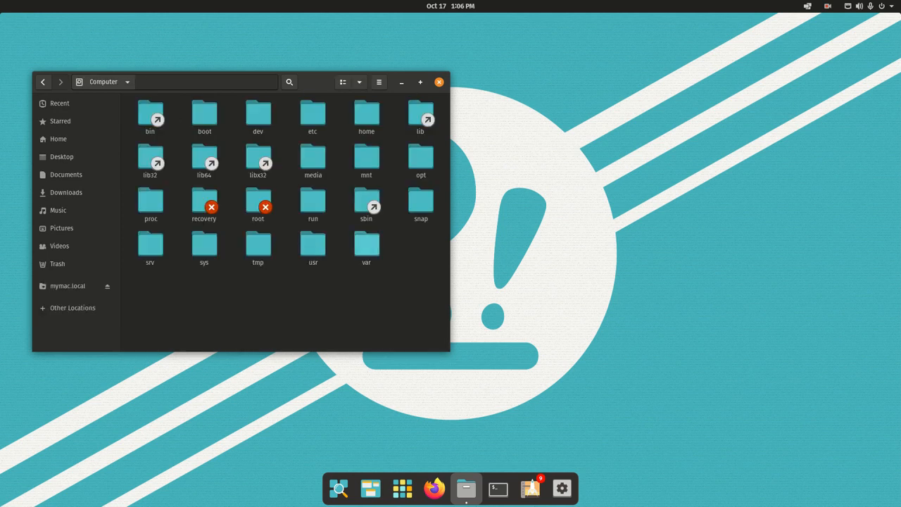
{"action": "double_click", "coordinate": [366, 242]}
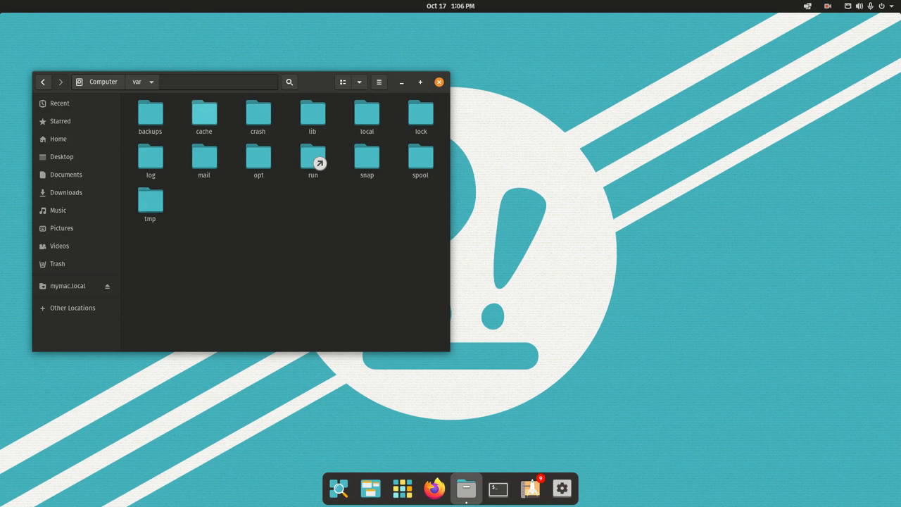
{"action": "left_click", "coordinate": [43, 81]}
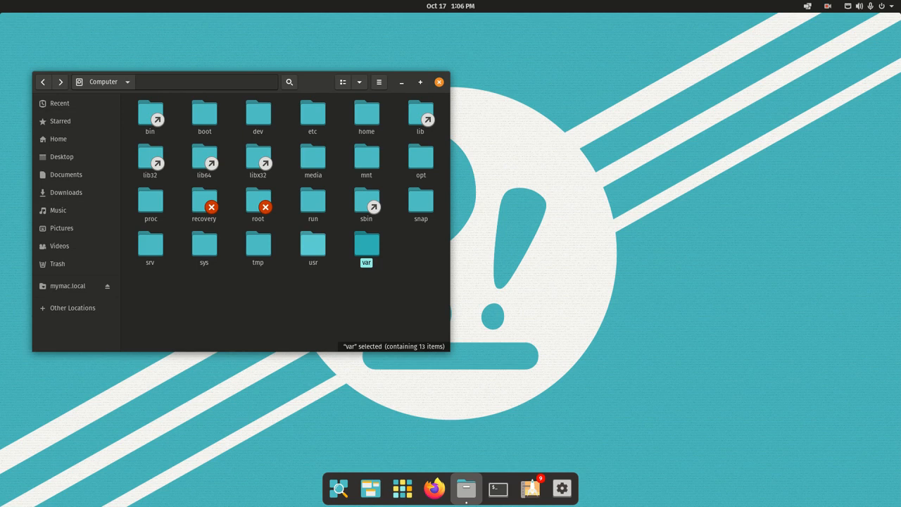
{"action": "double_click", "coordinate": [313, 244]}
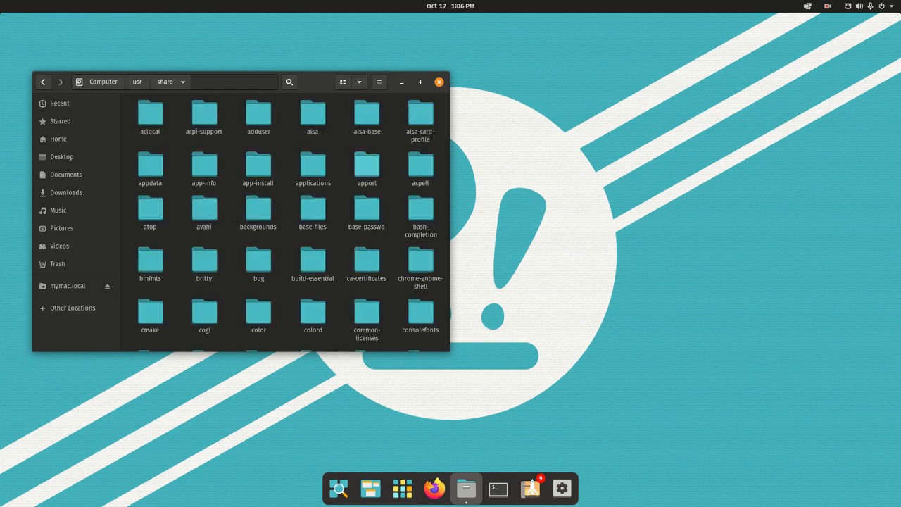
Open the themes folder in /usr/share, then close the file browser
{"action": "scroll", "scroll_direction": "down", "scroll_amount": 3}
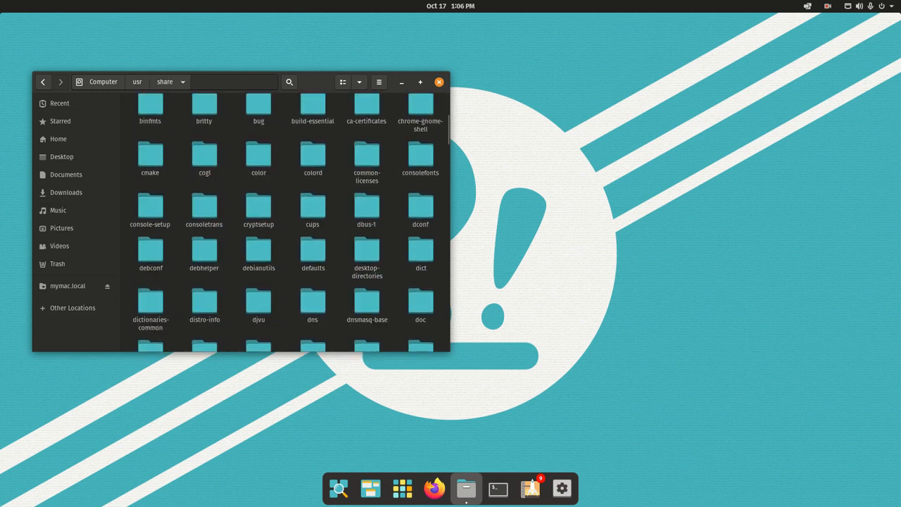
{"action": "scroll", "scroll_direction": "down", "scroll_amount": 3}
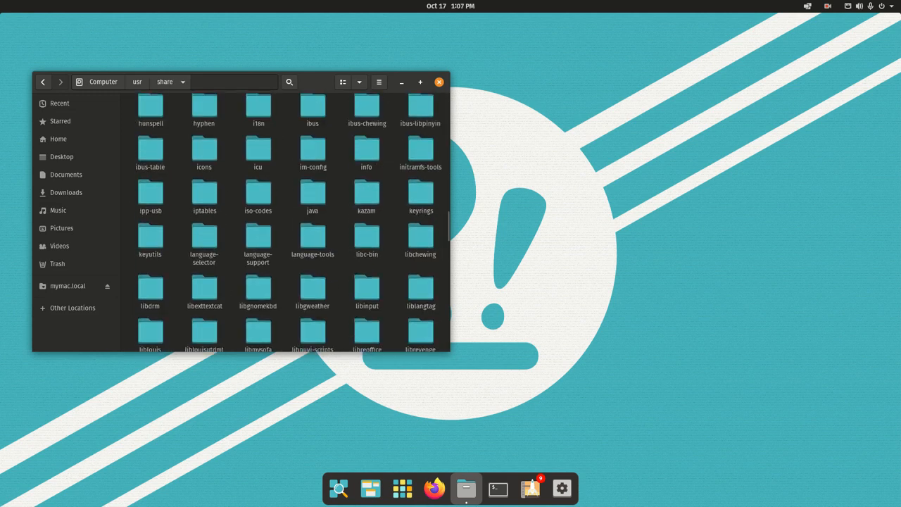
{"action": "scroll", "scroll_direction": "down", "scroll_amount": 3}
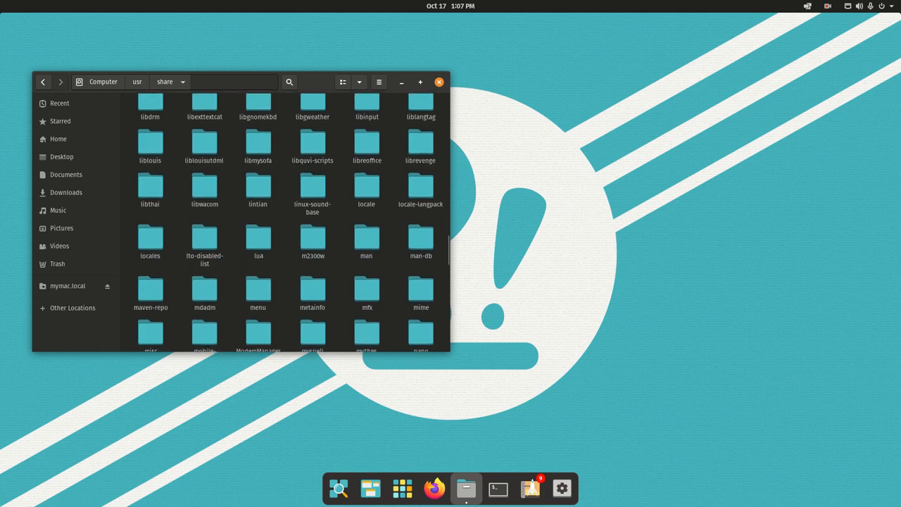
{"action": "scroll", "scroll_direction": "down", "scroll_amount": 3}
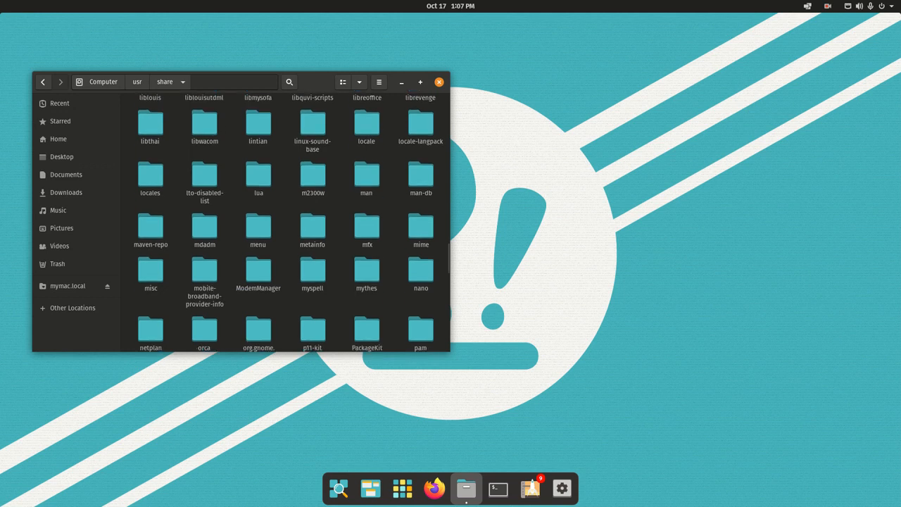
{"action": "scroll", "scroll_direction": "down", "scroll_amount": 3}
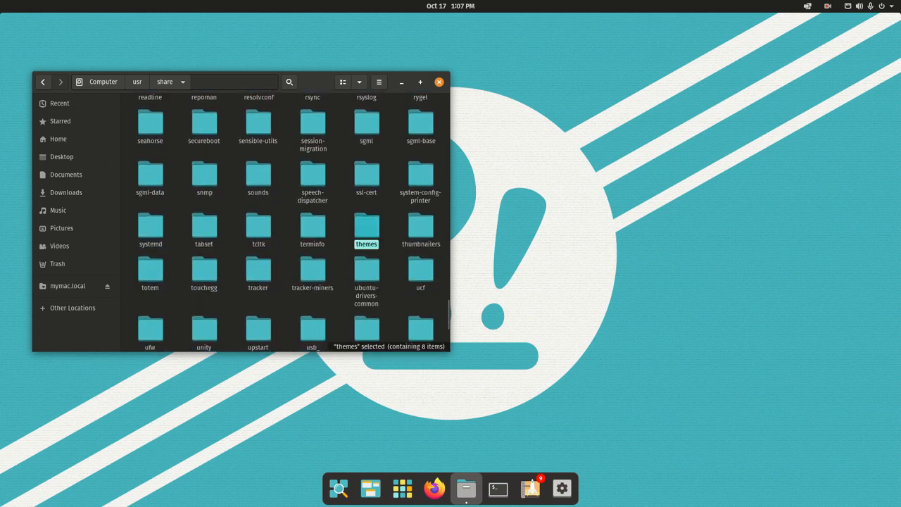
{"action": "double_click", "coordinate": [366, 226]}
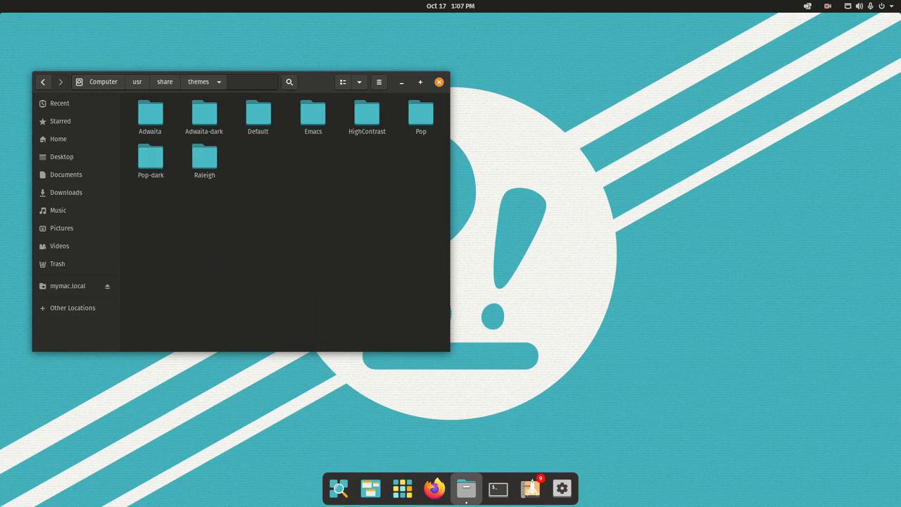
{"action": "left_click", "coordinate": [438, 81]}
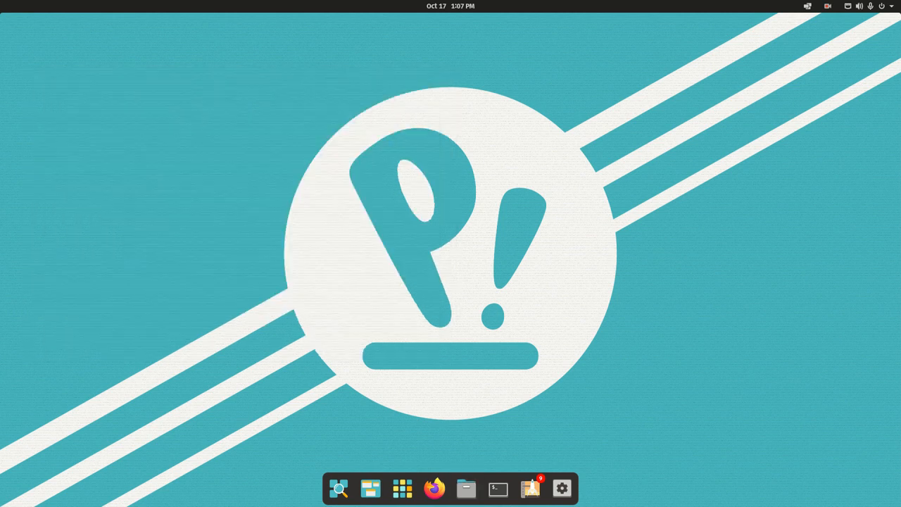
{"action": "left_click", "coordinate": [401, 487]}
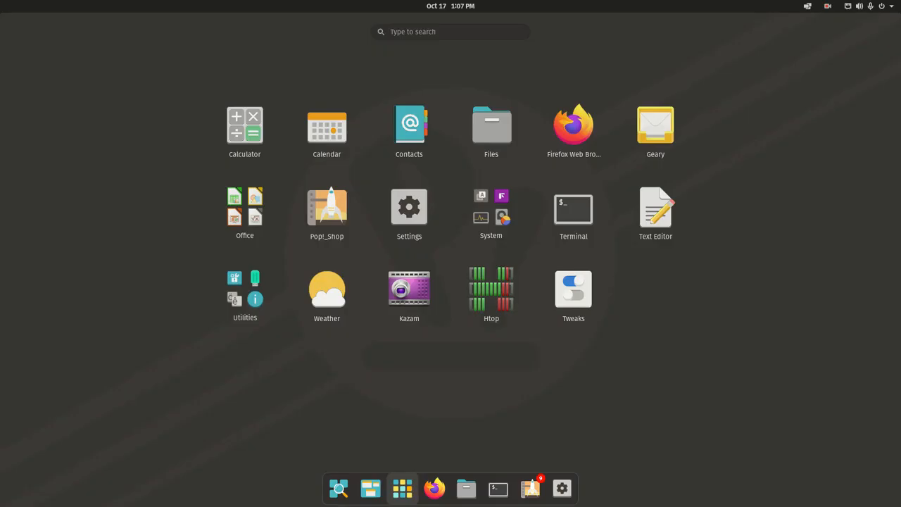
{"action": "type", "text": "appl"}
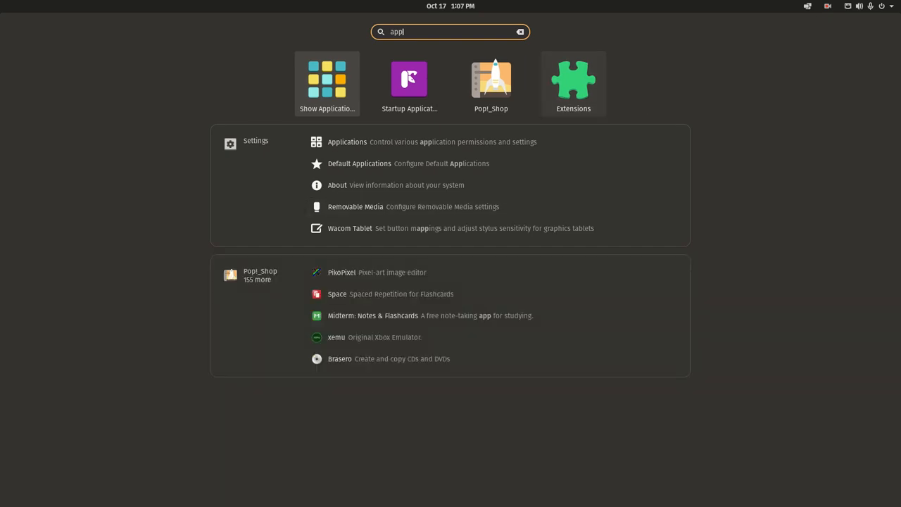
{"action": "key", "text": "Escape"}
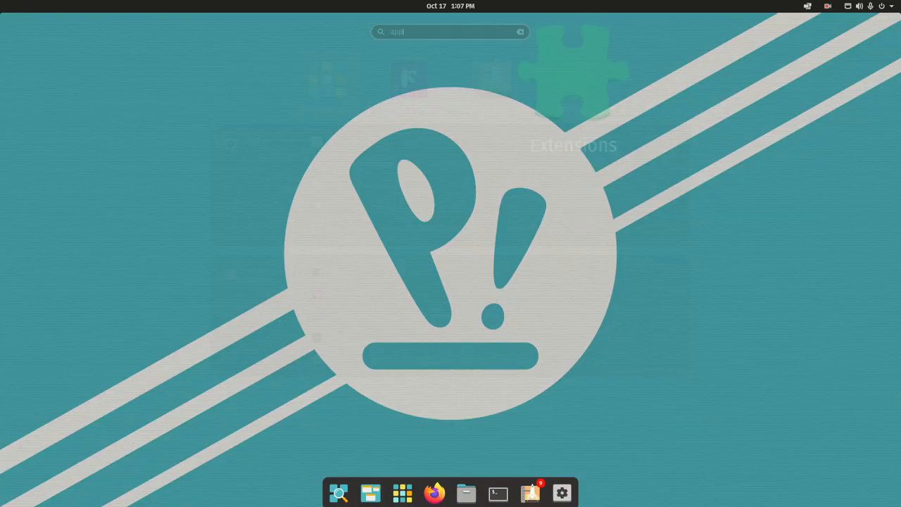
{"action": "left_click", "coordinate": [573, 77]}
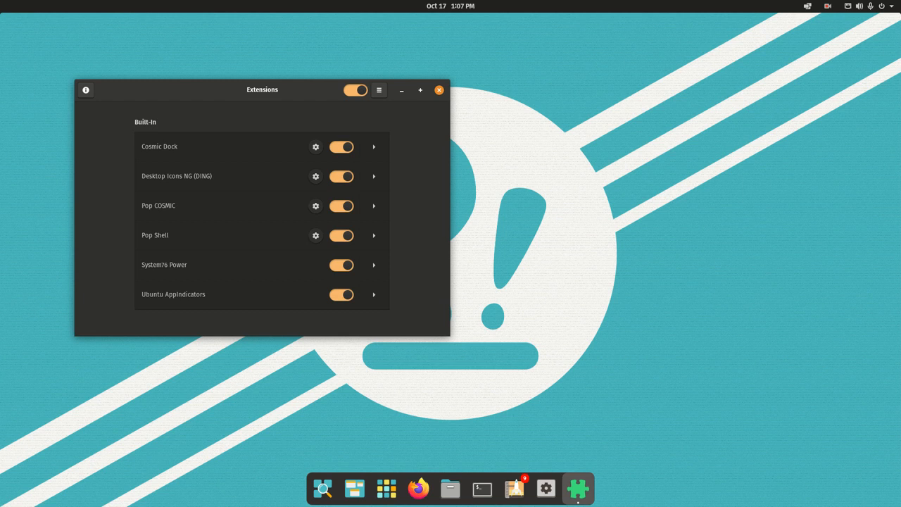
{"action": "left_click", "coordinate": [439, 90]}
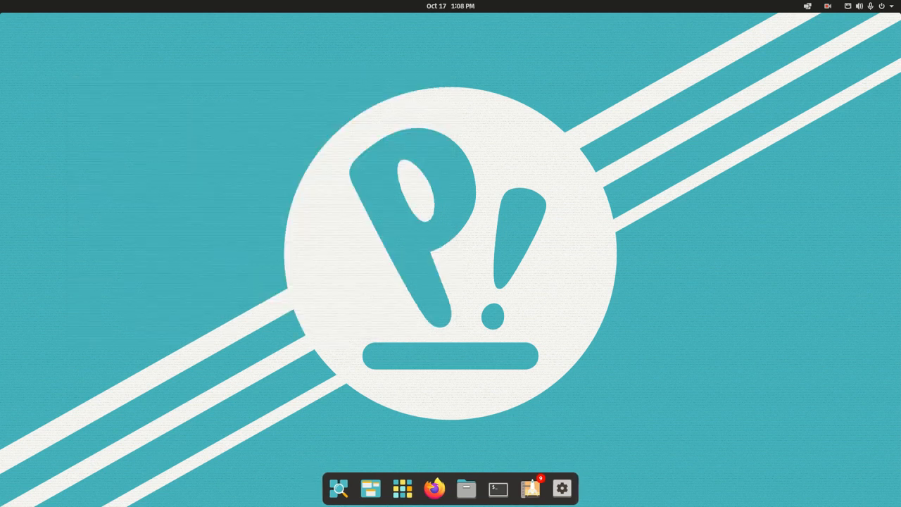
Launch Weather and search 'mc' to set McAllen, United States as the location
{"action": "left_click", "coordinate": [402, 488]}
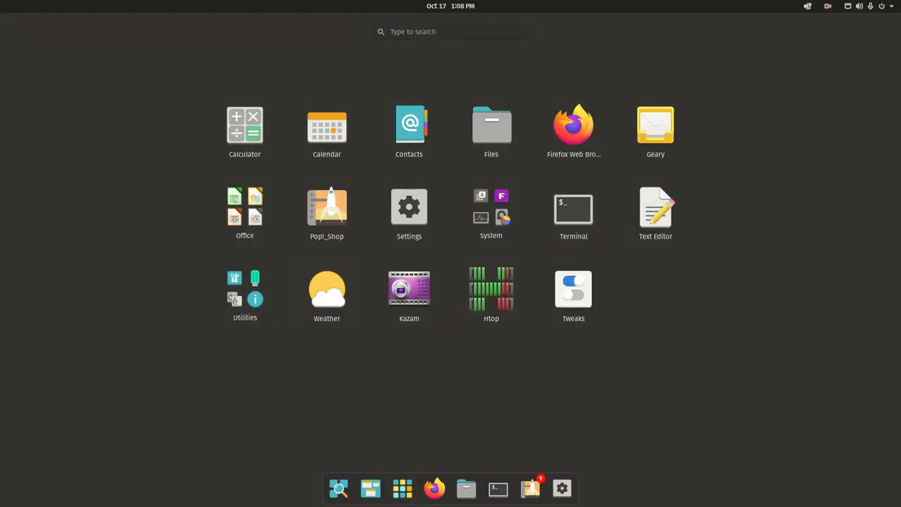
{"action": "left_click", "coordinate": [245, 206]}
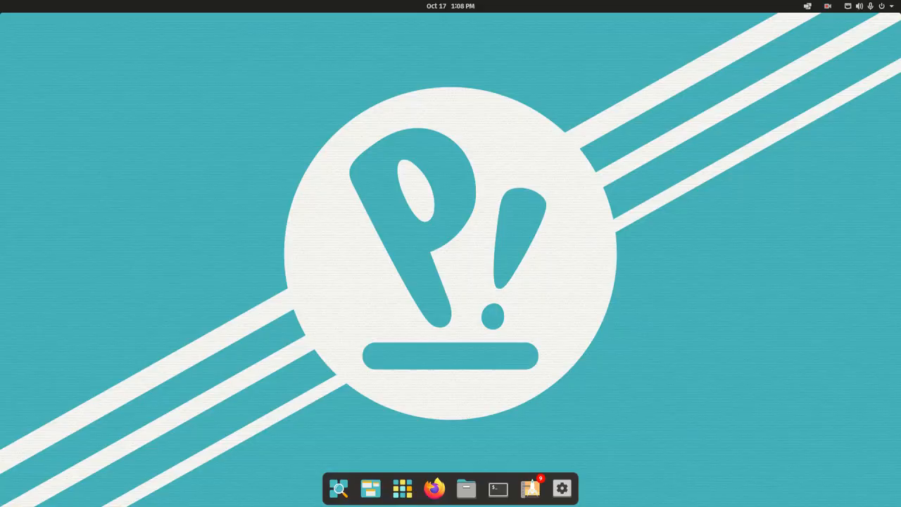
{"action": "left_click", "coordinate": [577, 487]}
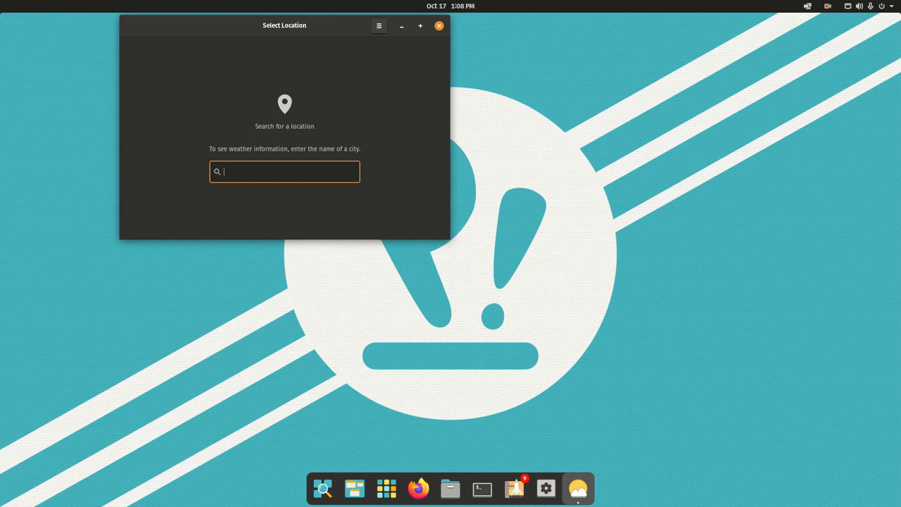
{"action": "type", "text": "mc"}
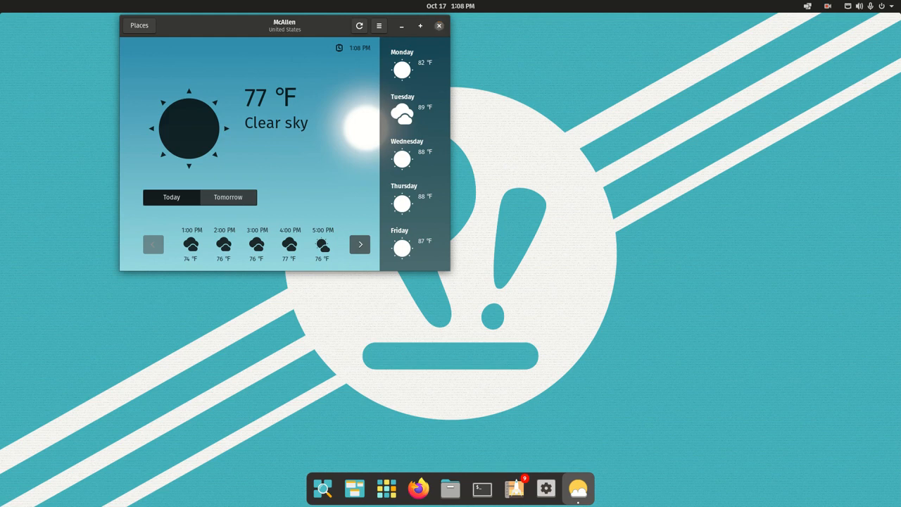
{"action": "left_click", "coordinate": [402, 488]}
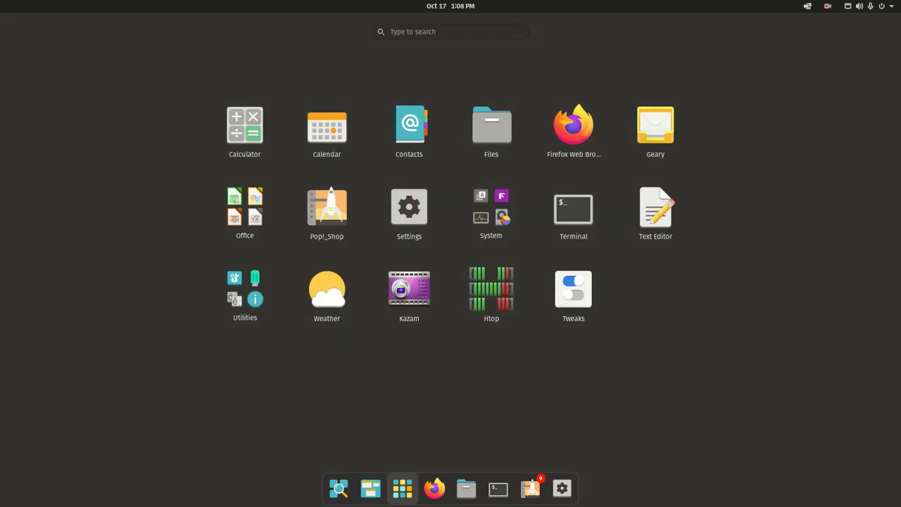
{"action": "mouse_move", "coordinate": [327, 129]}
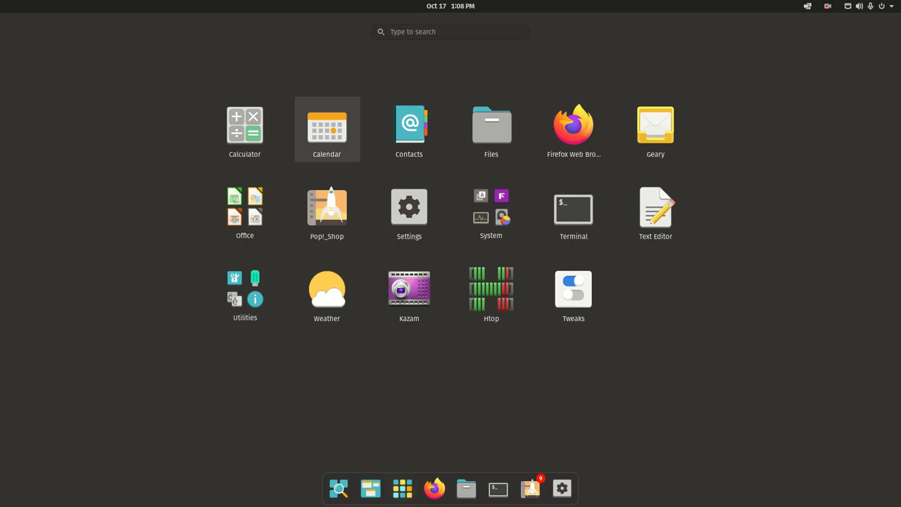
Launch Calendar and confirm Show Weather and Automatic Location are both on
{"action": "left_click", "coordinate": [326, 129]}
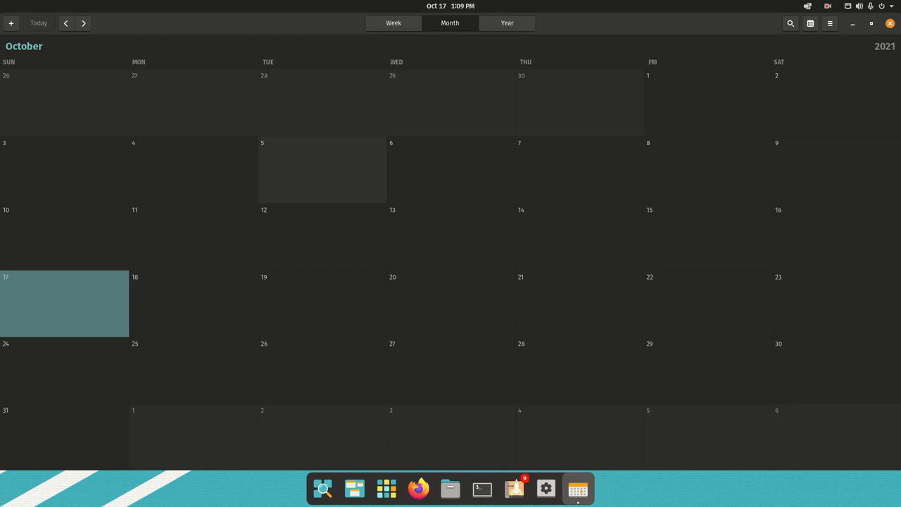
{"action": "left_click", "coordinate": [193, 309]}
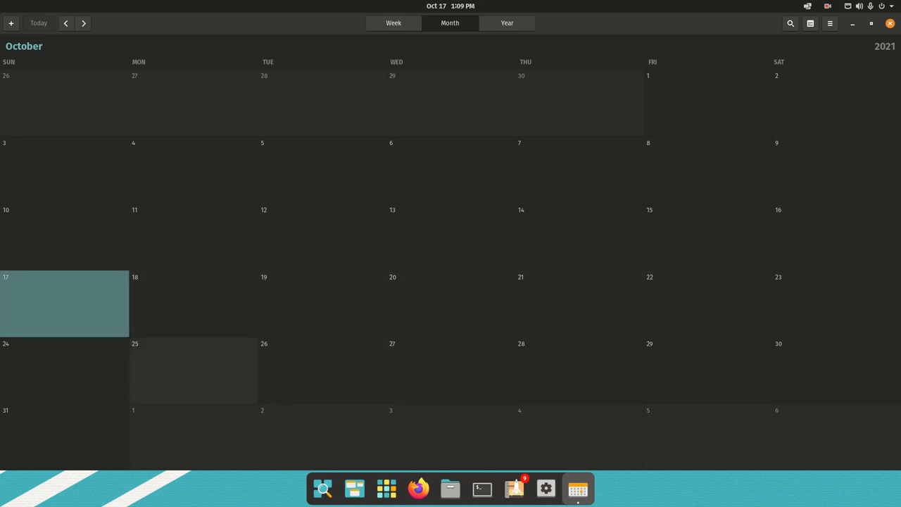
{"action": "left_click", "coordinate": [828, 23]}
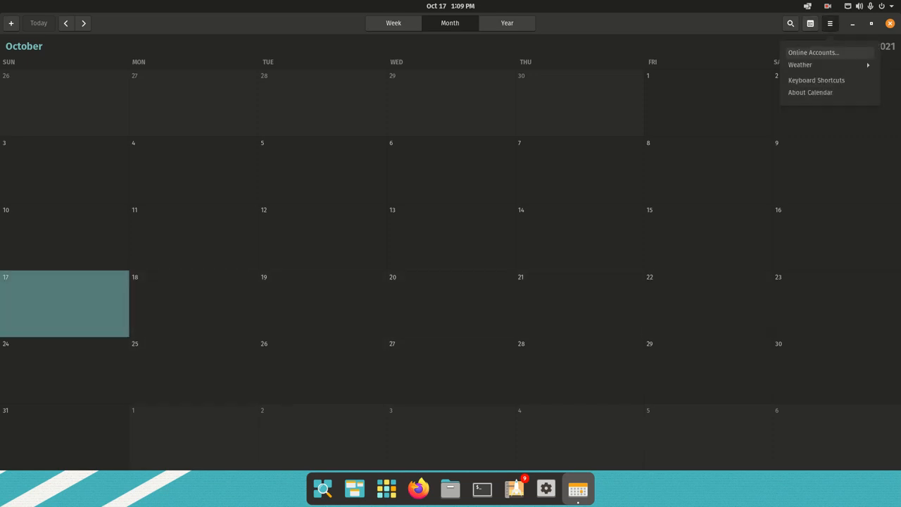
{"action": "left_click", "coordinate": [799, 64]}
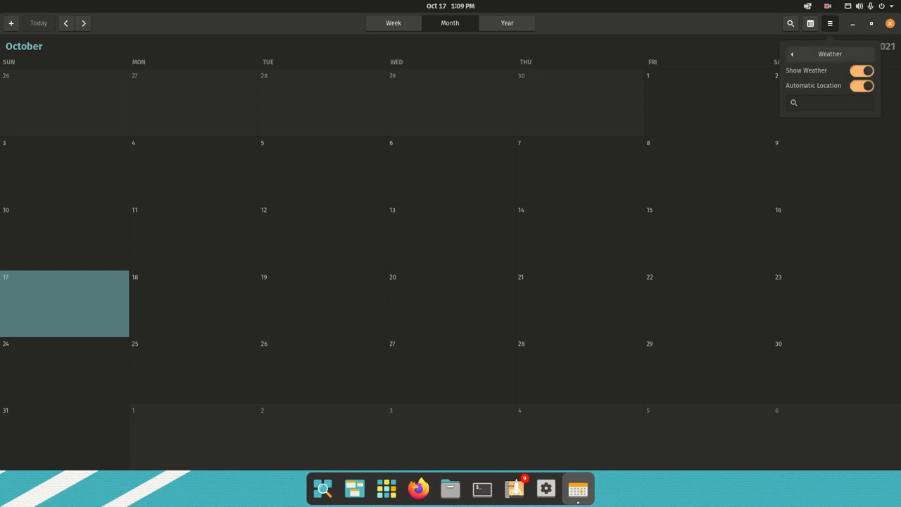
{"action": "left_click", "coordinate": [791, 54]}
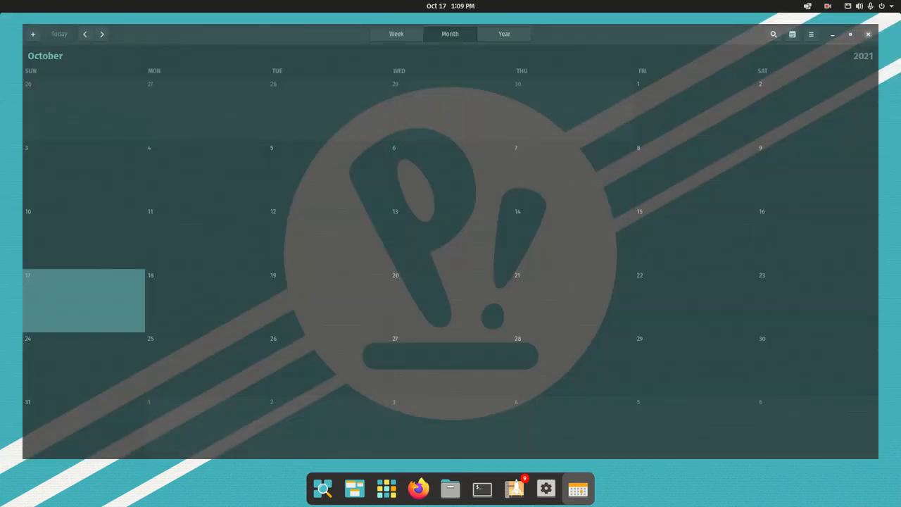
{"action": "left_click", "coordinate": [868, 33]}
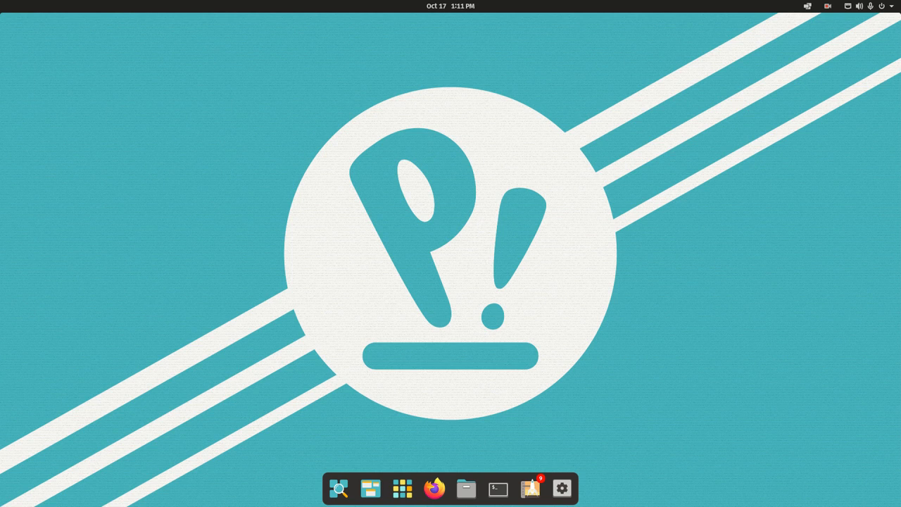
{"action": "left_click", "coordinate": [826, 6]}
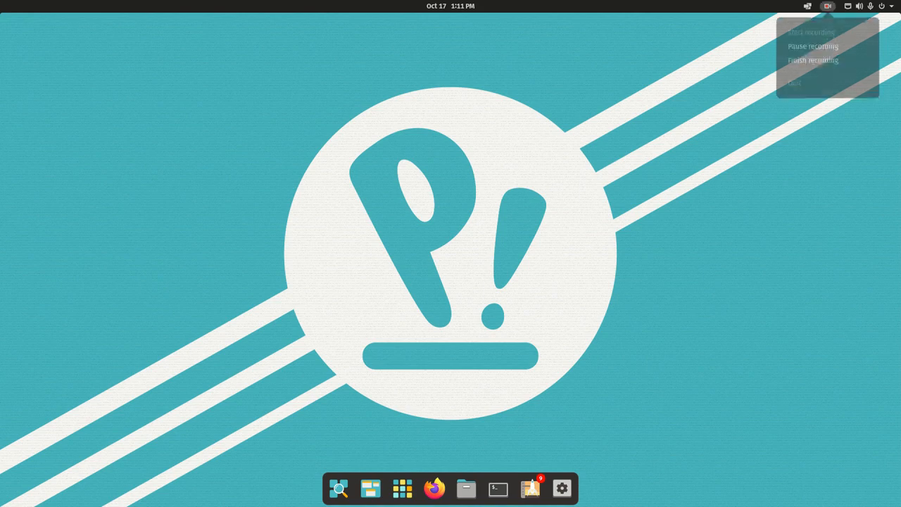